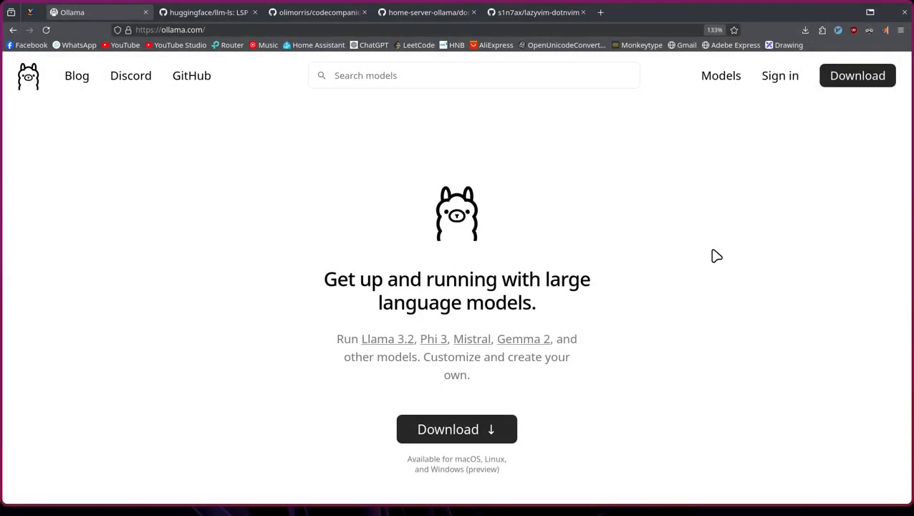
mouse_move(719, 241)
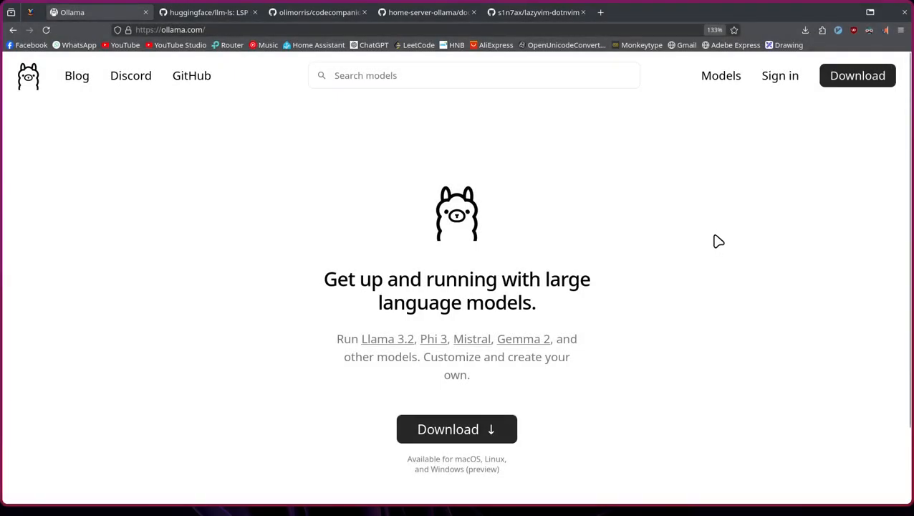
mouse_move(514, 281)
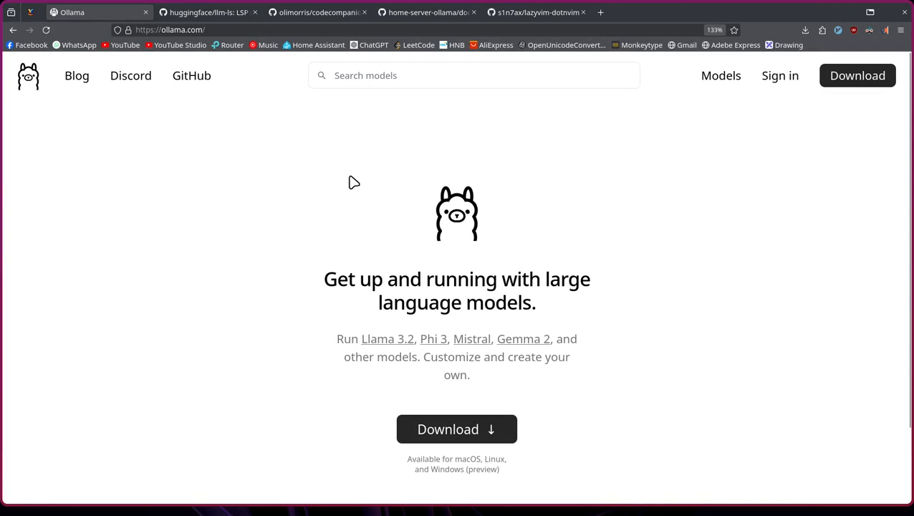
mouse_move(208, 11)
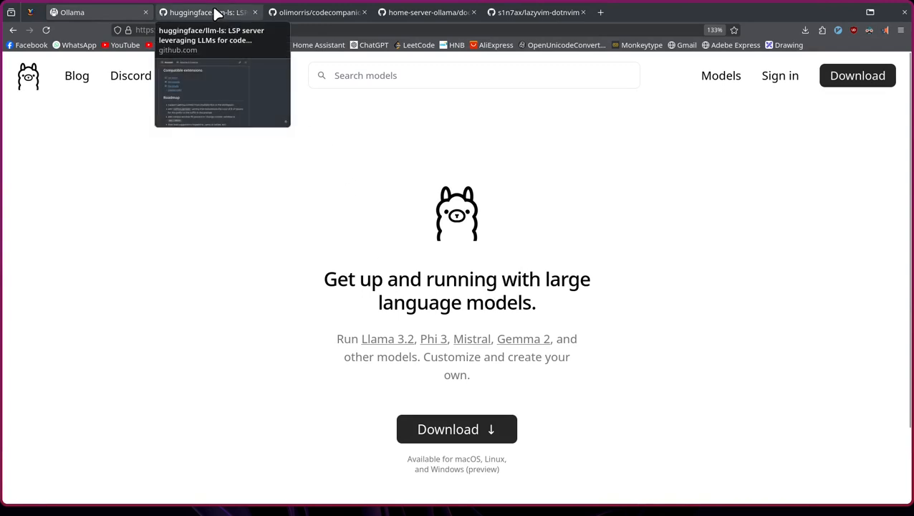
Step: Bring the llm-ls README's Compatible extensions list into view and highlight llm-vscode and llm-intellij
left_click(208, 11)
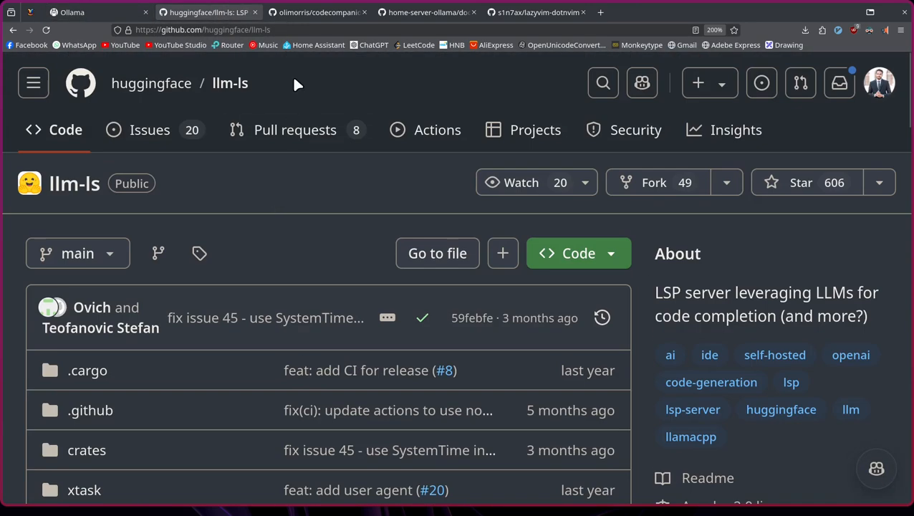
double_click(230, 83)
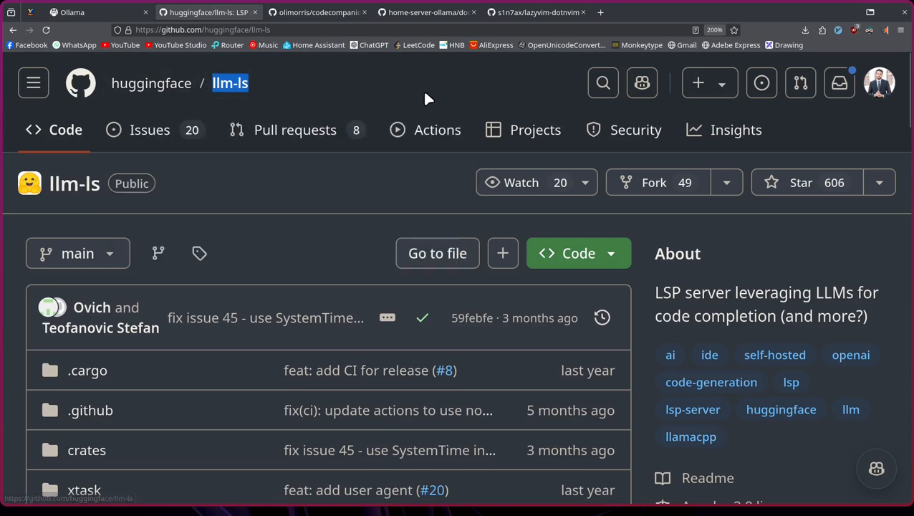
scroll("down", 3)
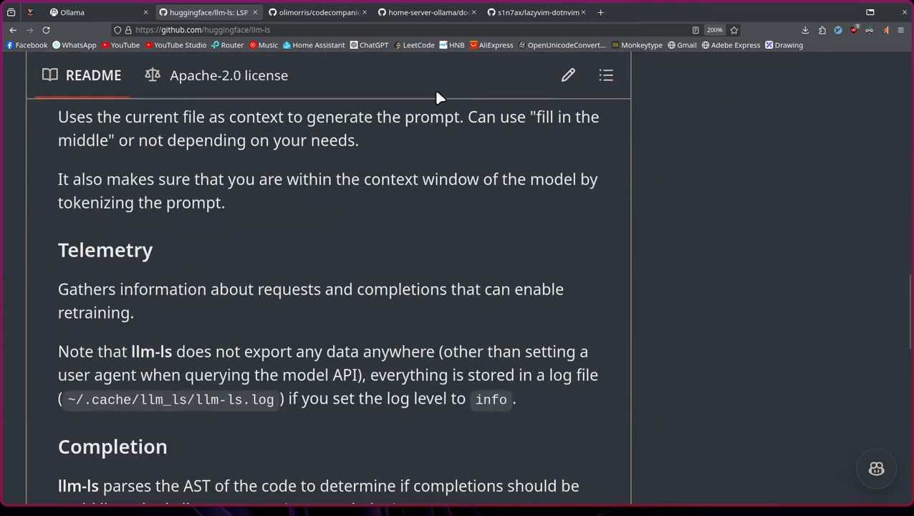
scroll("down", 3)
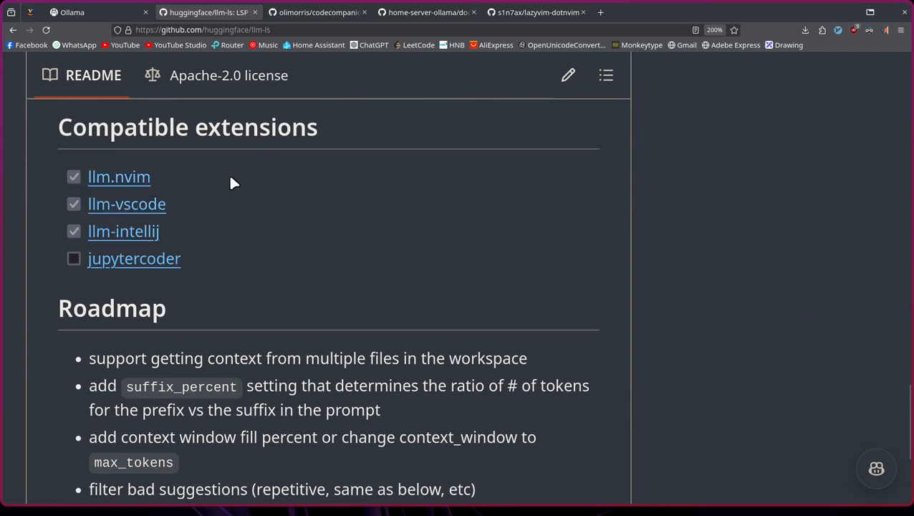
mouse_move(172, 238)
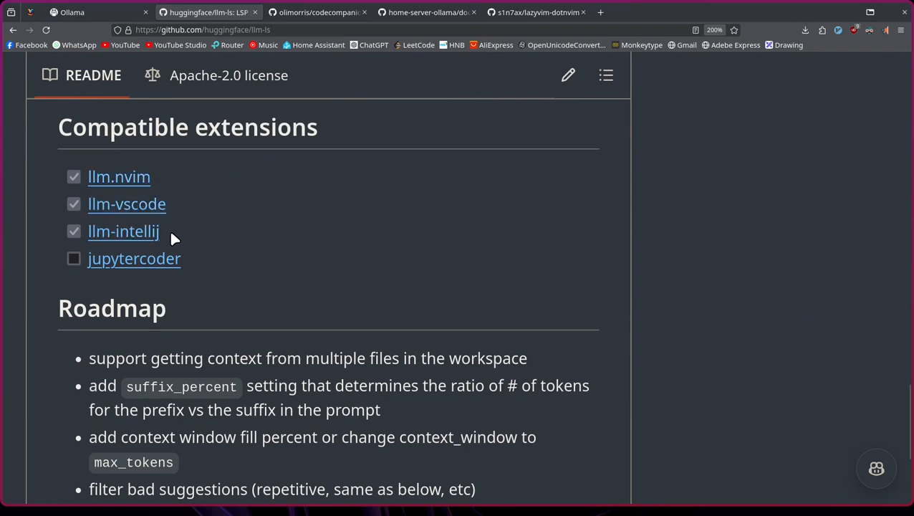
mouse_move(165, 235)
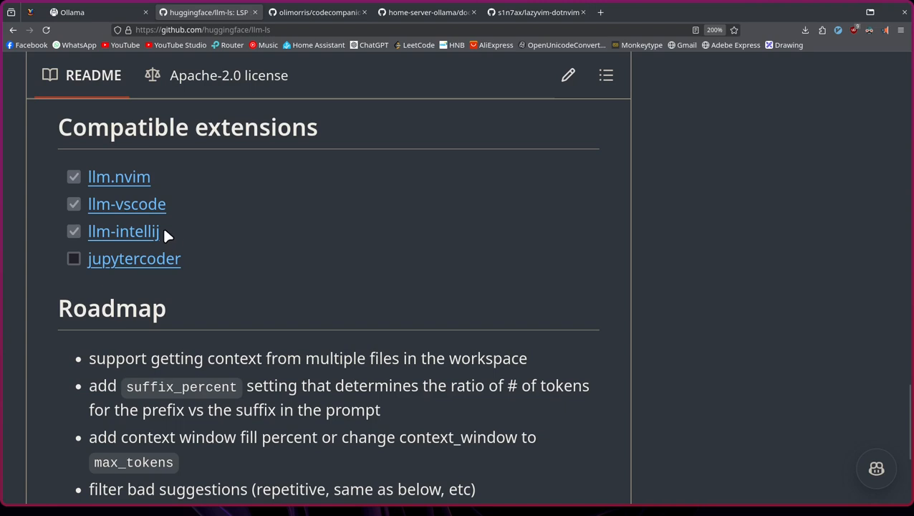
left_click_drag(83, 203, 165, 232)
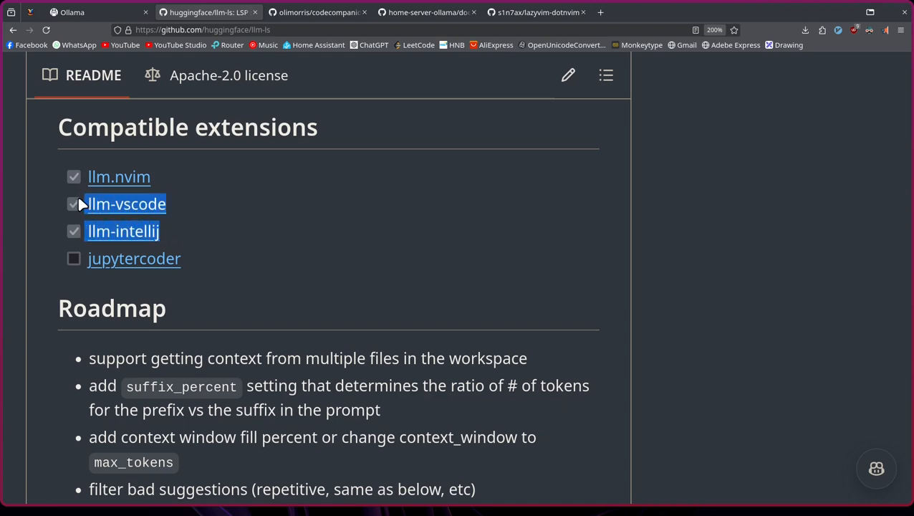
Step: Re-highlight the llm-vscode, llm-intellij and llm.nvim extension names in the list
left_click(204, 29)
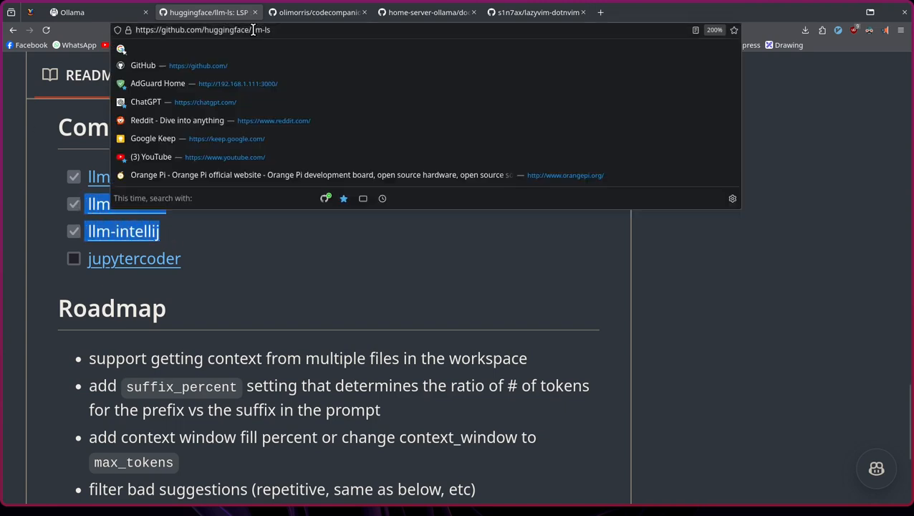
key("Escape")
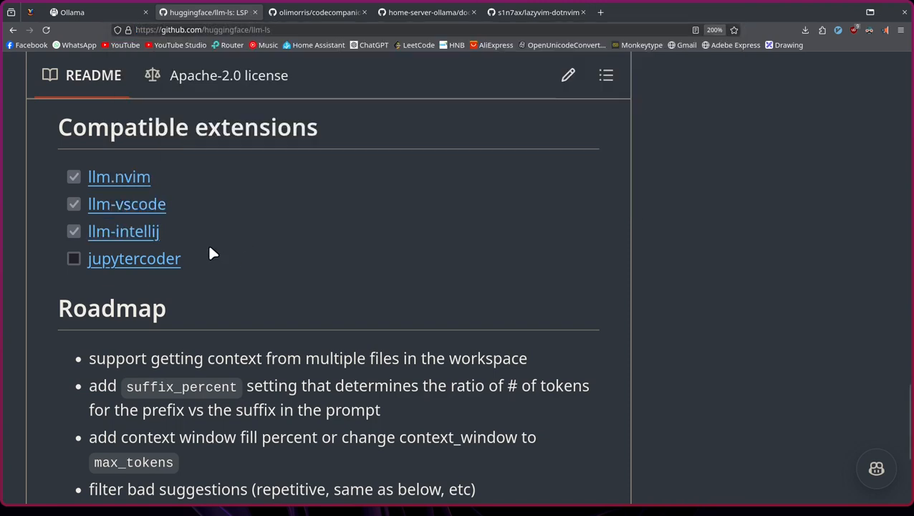
mouse_move(179, 241)
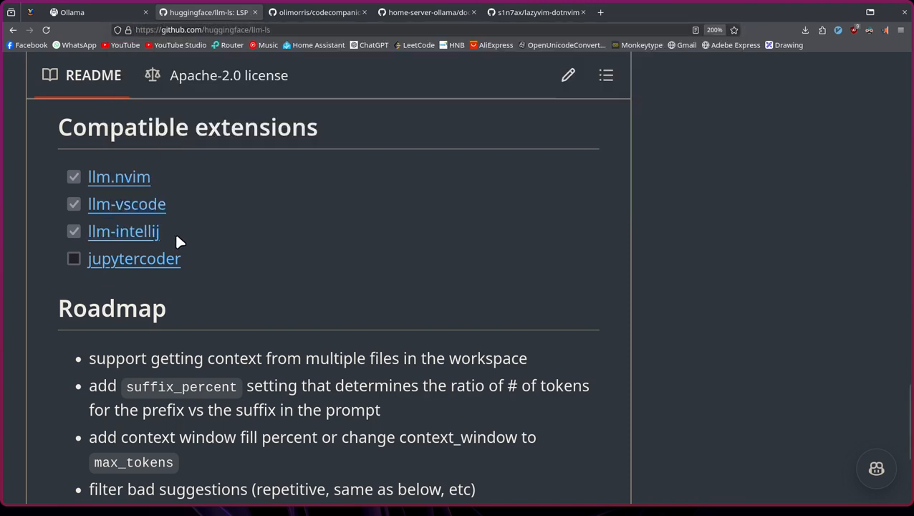
left_click_drag(86, 203, 160, 230)
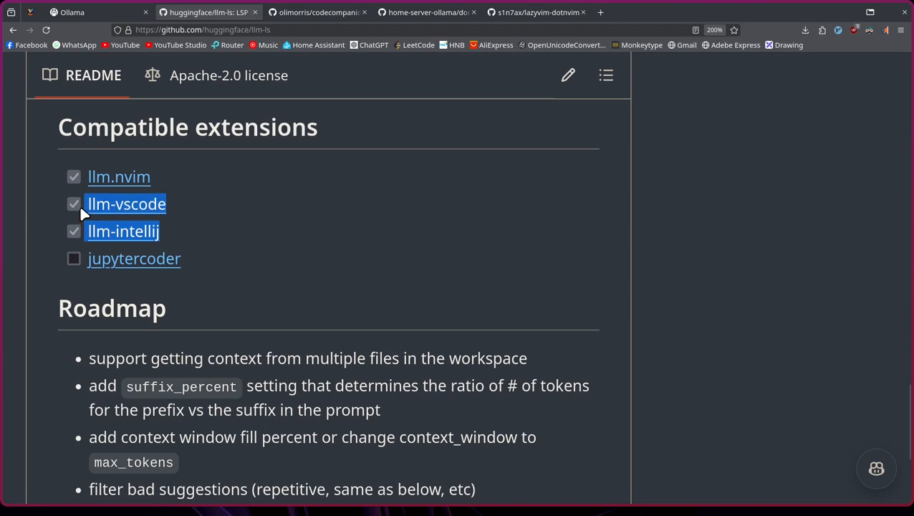
mouse_move(206, 185)
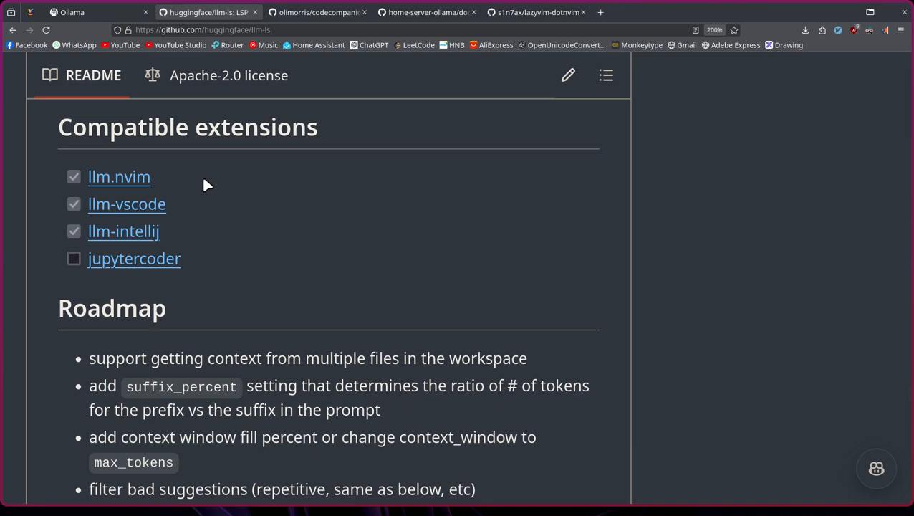
mouse_move(214, 189)
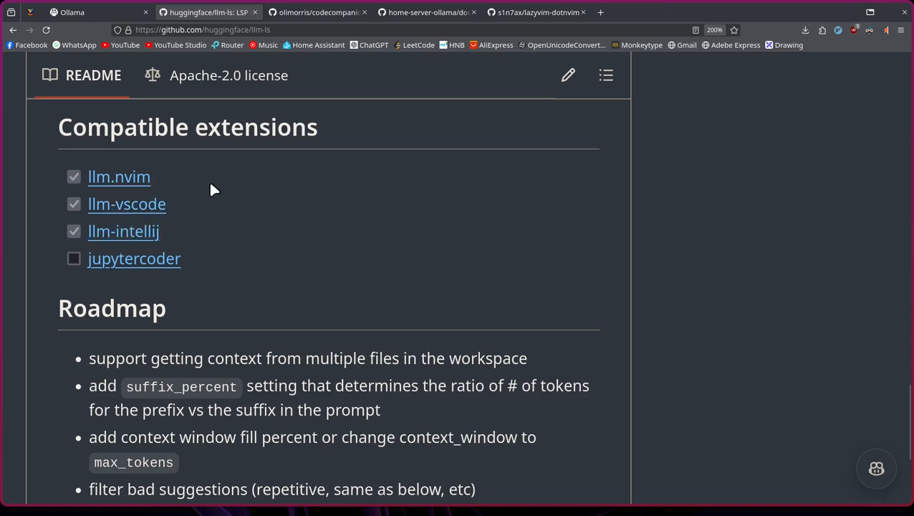
left_click(203, 28)
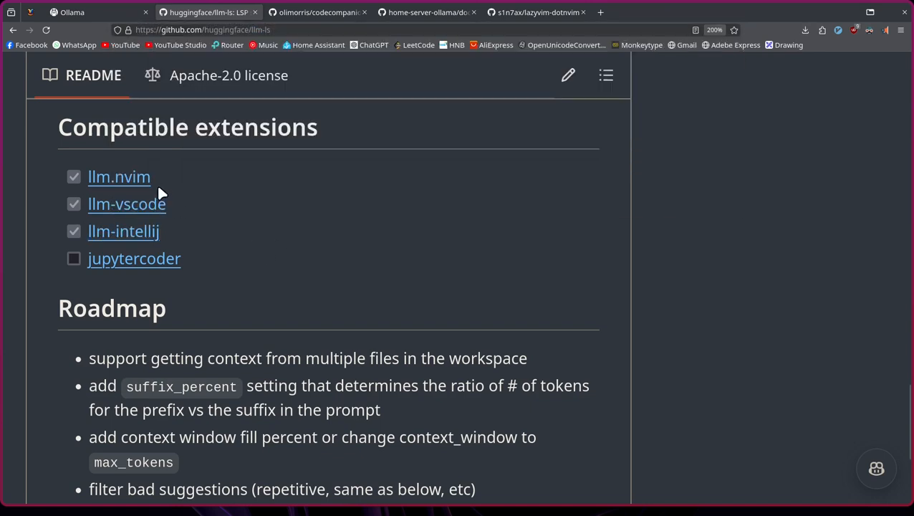
double_click(119, 176)
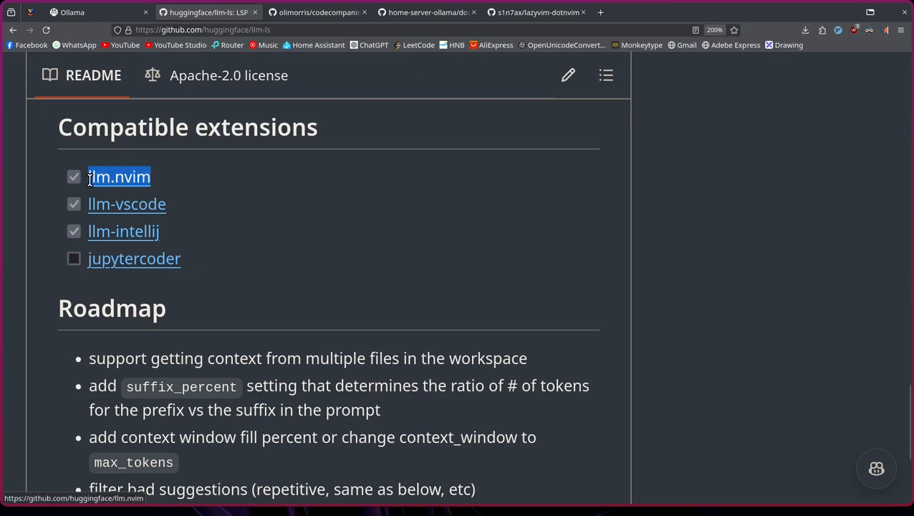
mouse_move(271, 189)
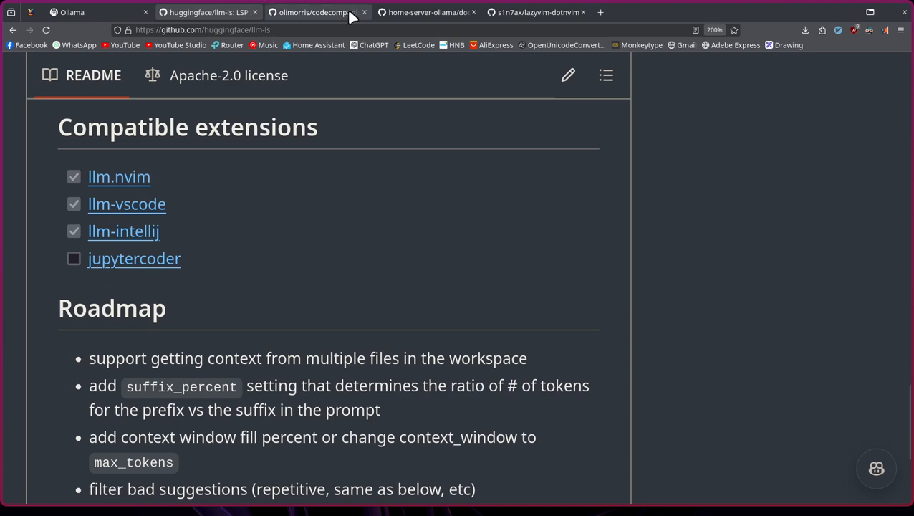
mouse_move(427, 12)
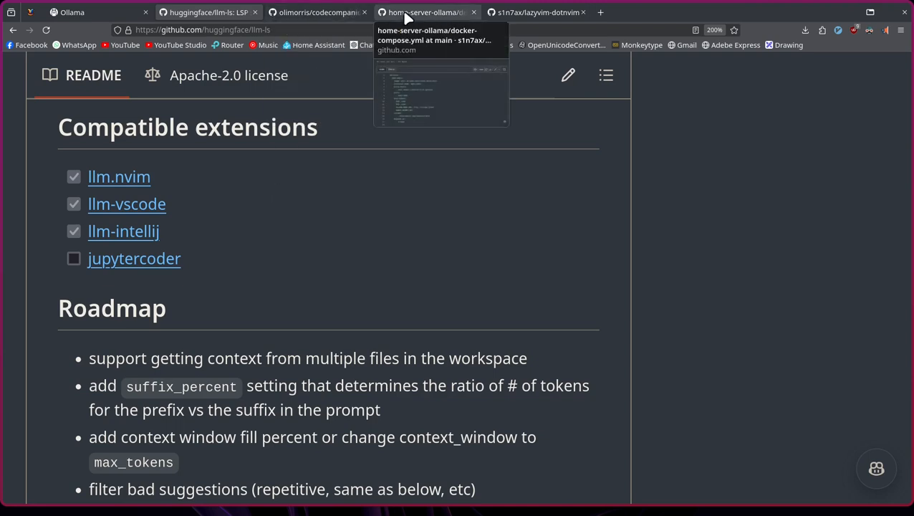
Step: Show the home-server-ollama docker-compose.yml with its open-webui service definition
left_click(427, 12)
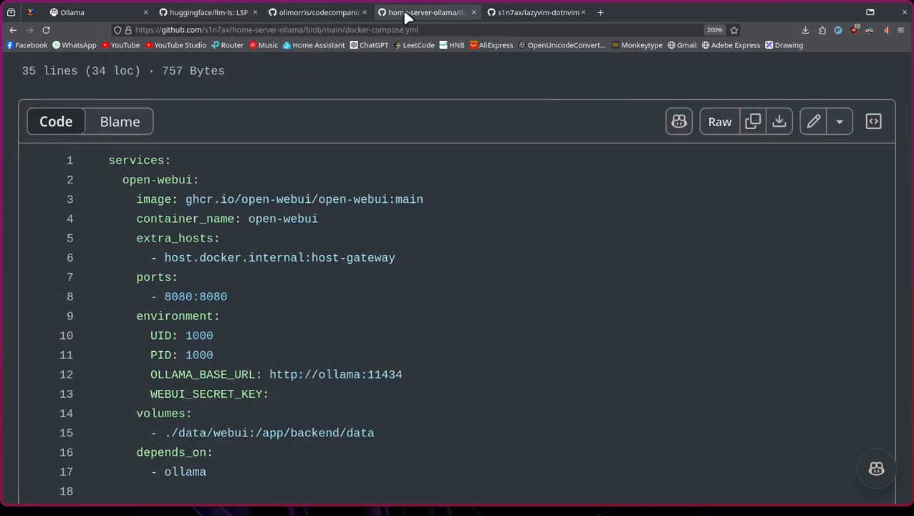
scroll("down", 3)
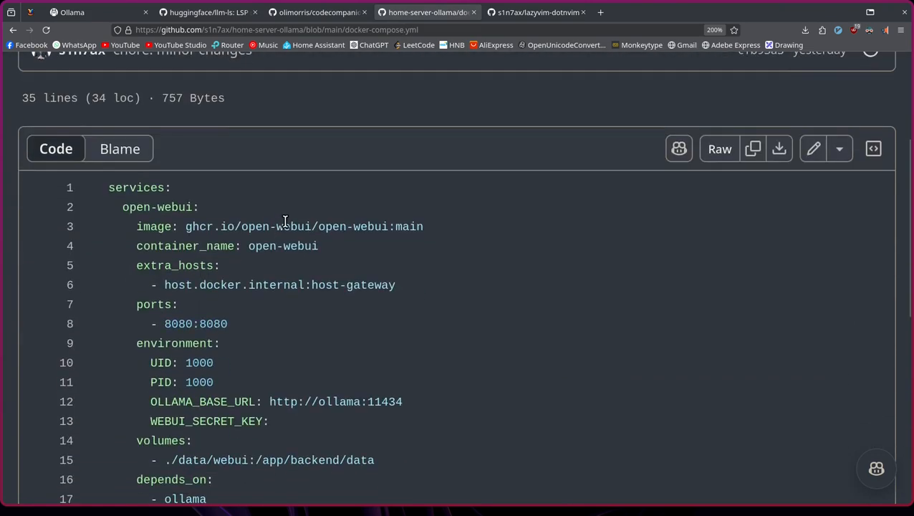
scroll("down", 3)
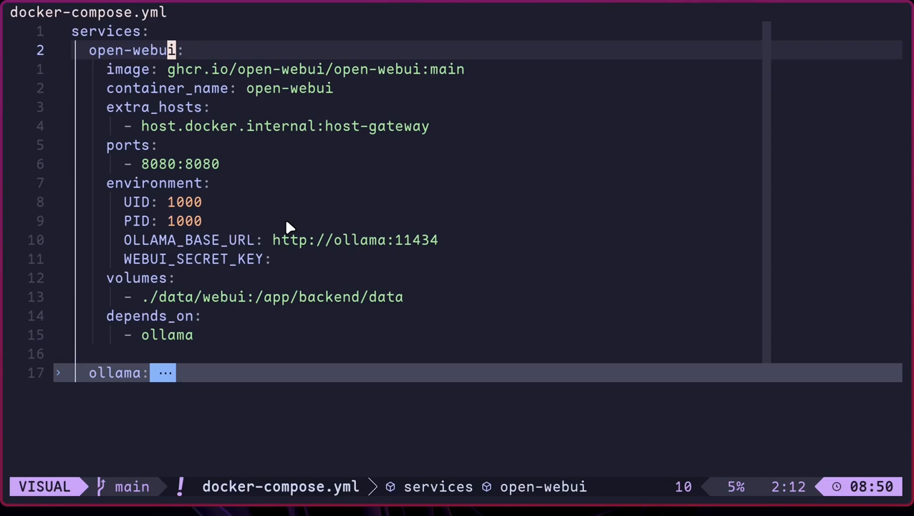
Step: Unfold the ollama service to show its GPU deploy, ports and data volume path
key("Escape")
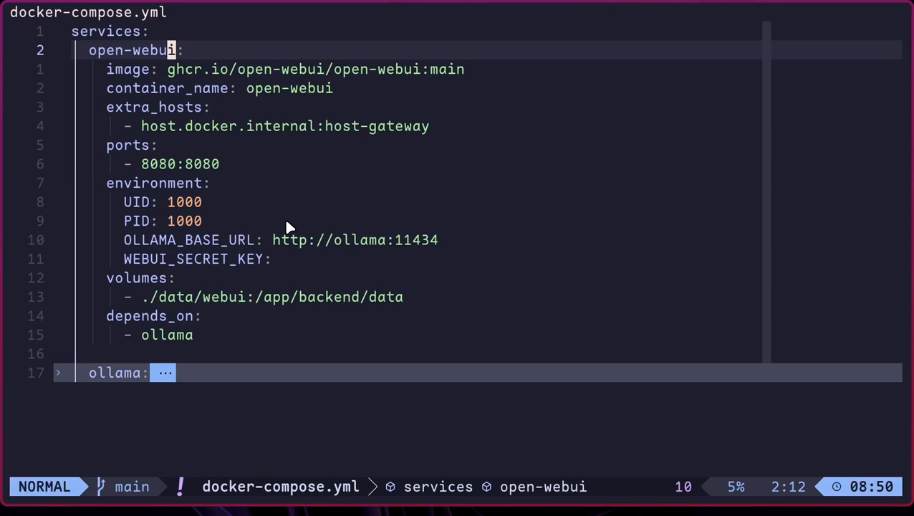
key("j")
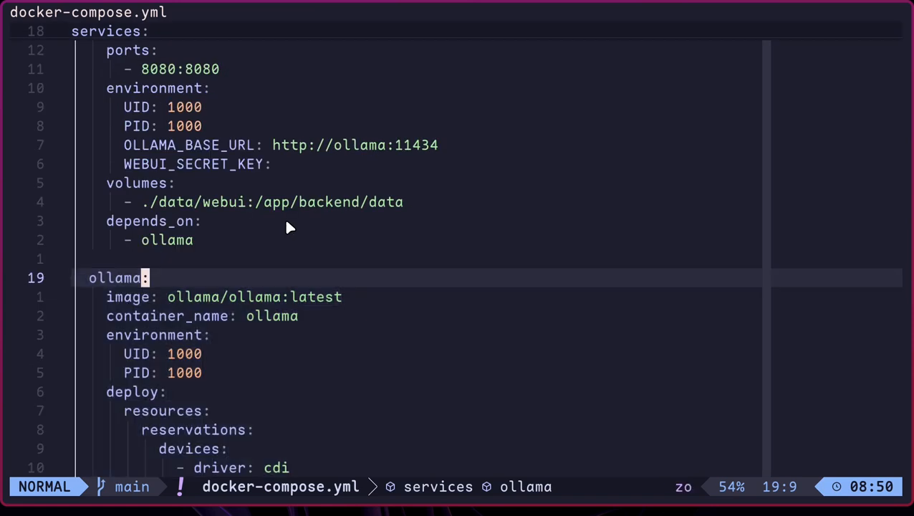
scroll("down", 3)
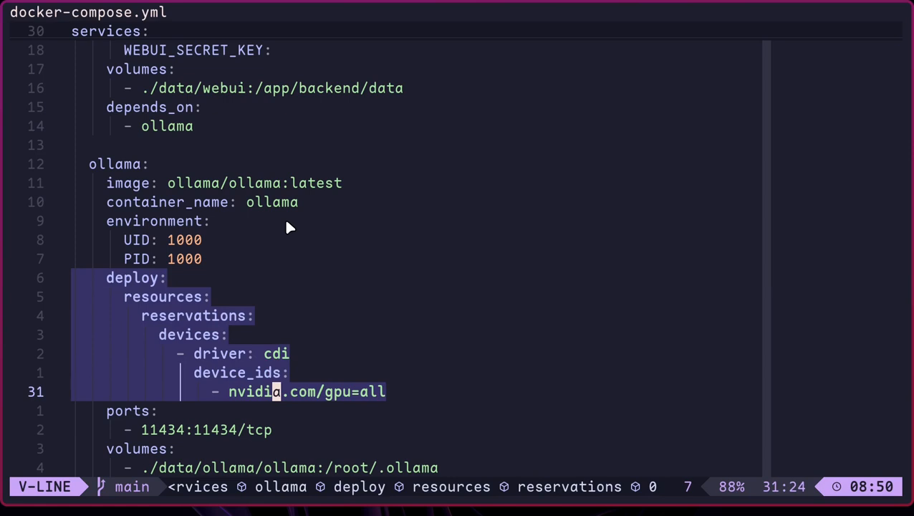
key("Escape")
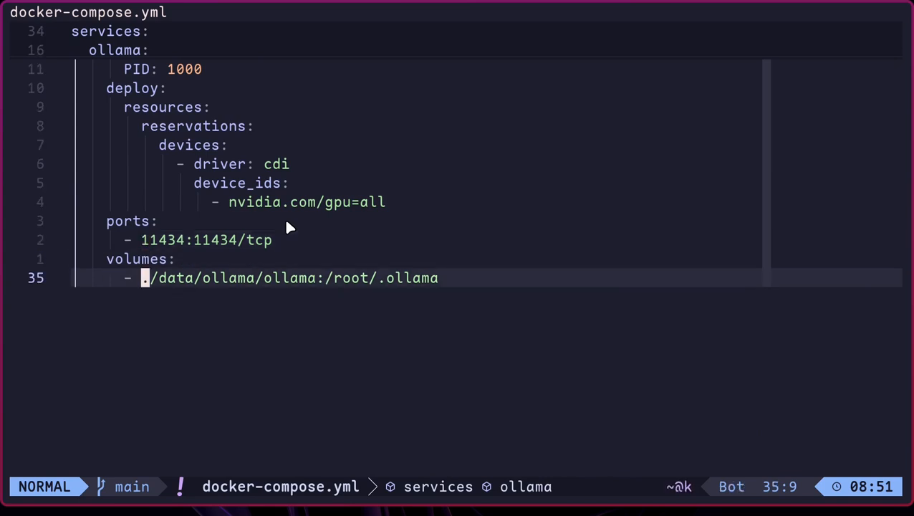
key("v")
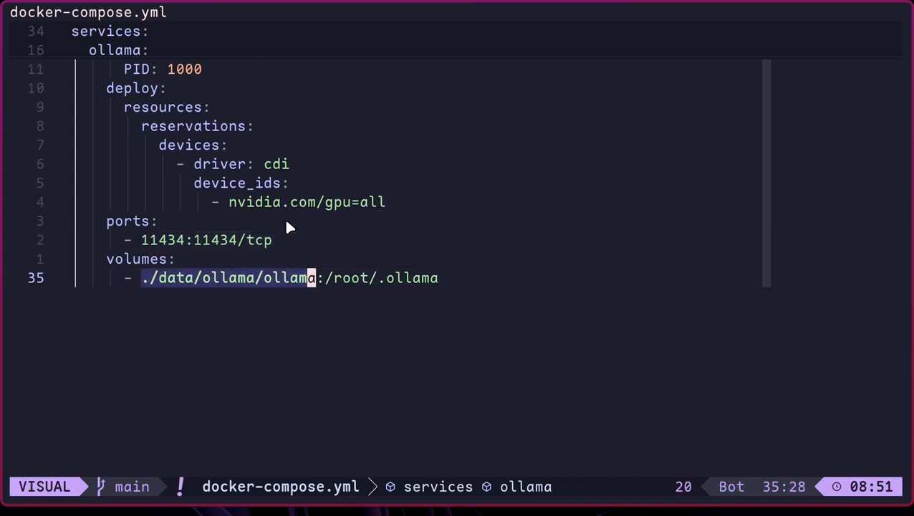
key("Escape")
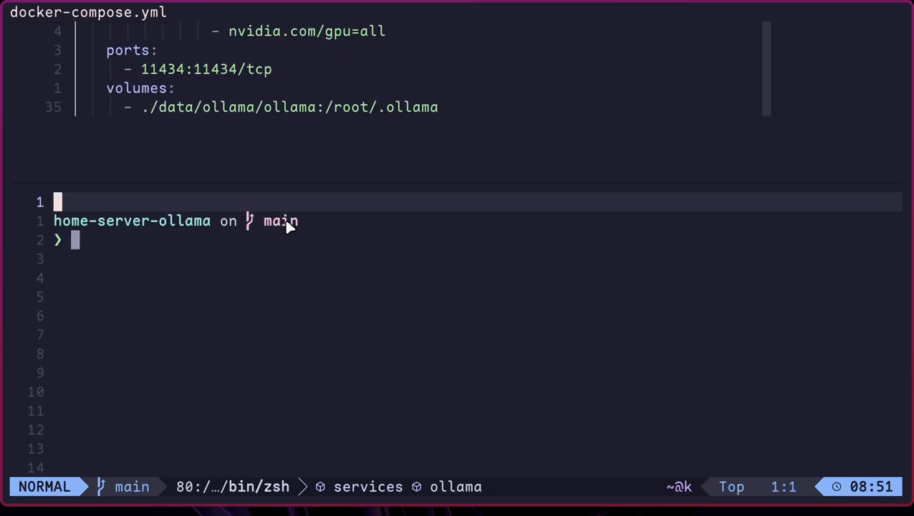
Step: Begin the docker compose command in a terminal pane under docker-compose.yml
type("docker comn")
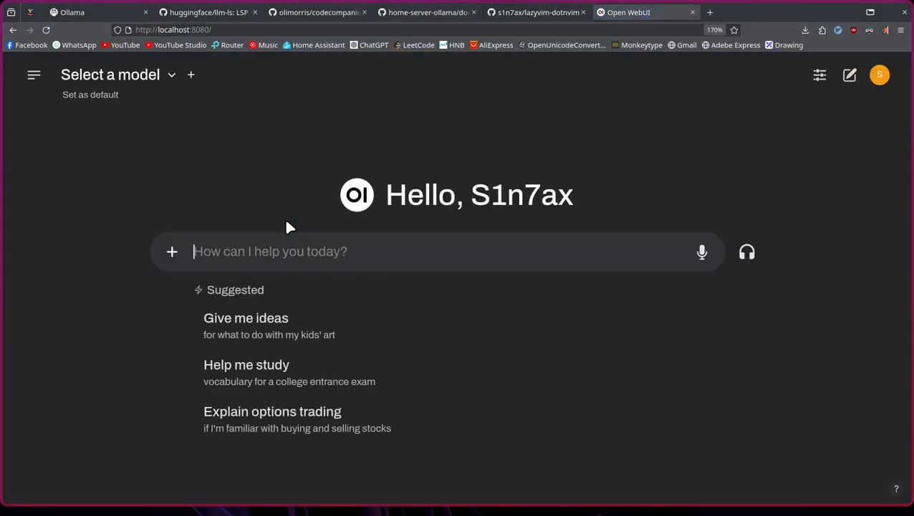
mouse_move(613, 153)
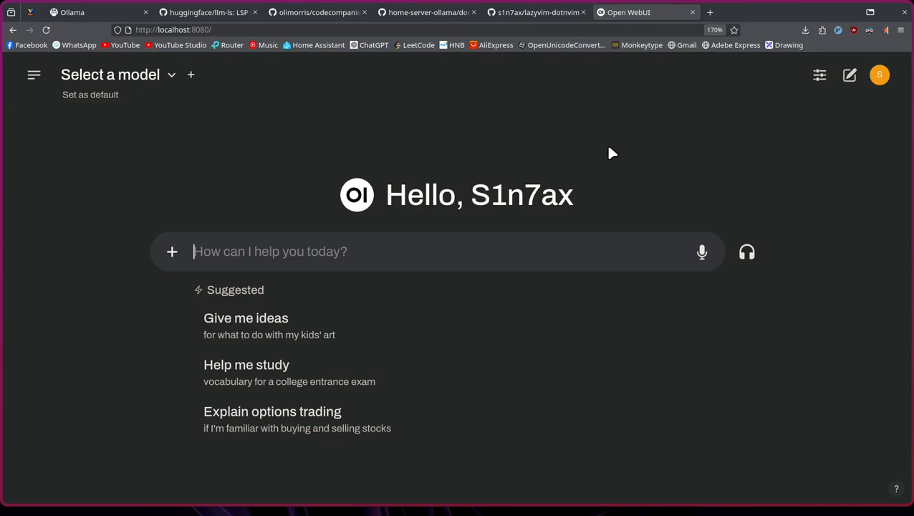
mouse_move(427, 192)
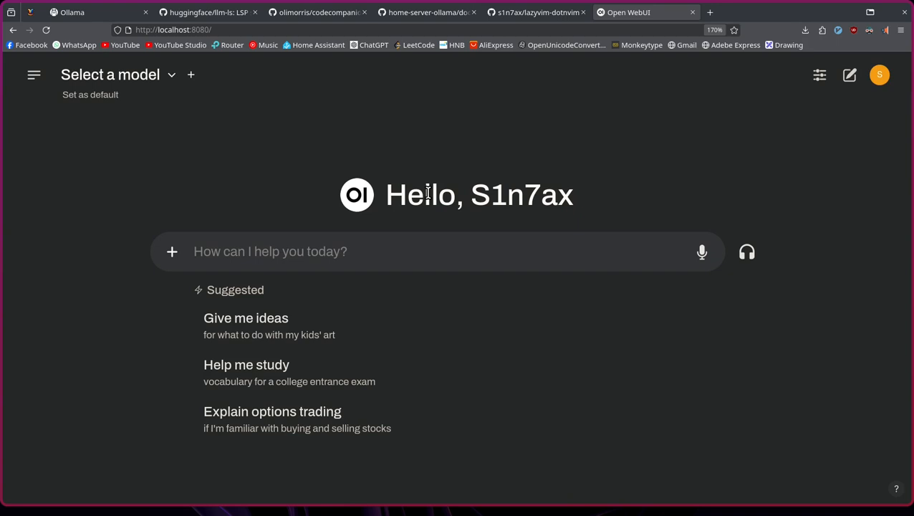
left_click(880, 74)
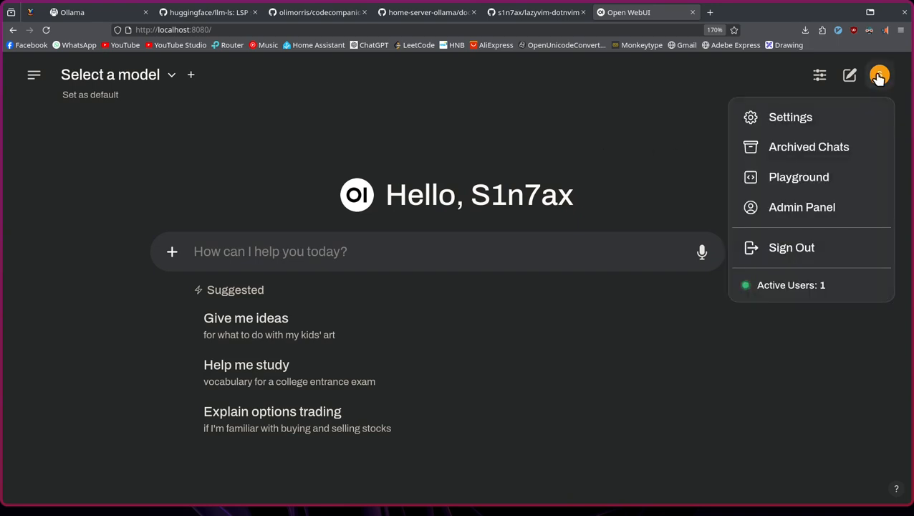
left_click(791, 118)
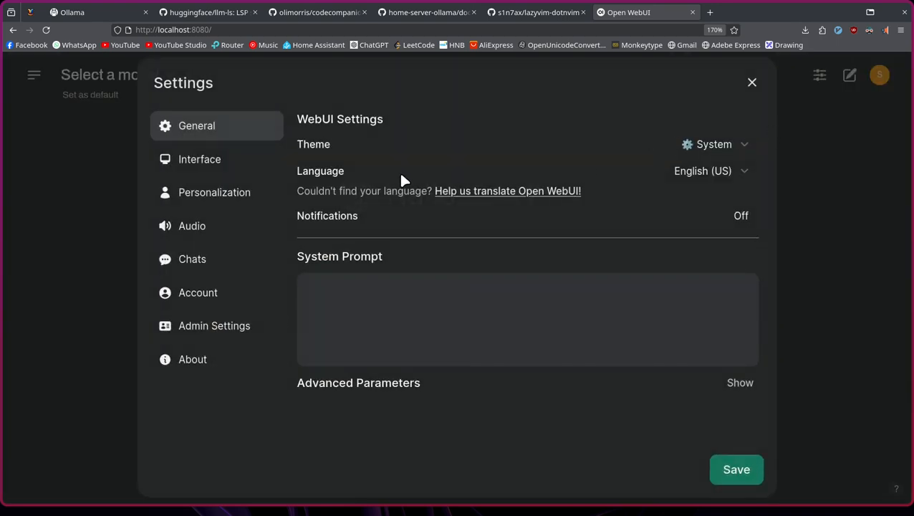
mouse_move(215, 325)
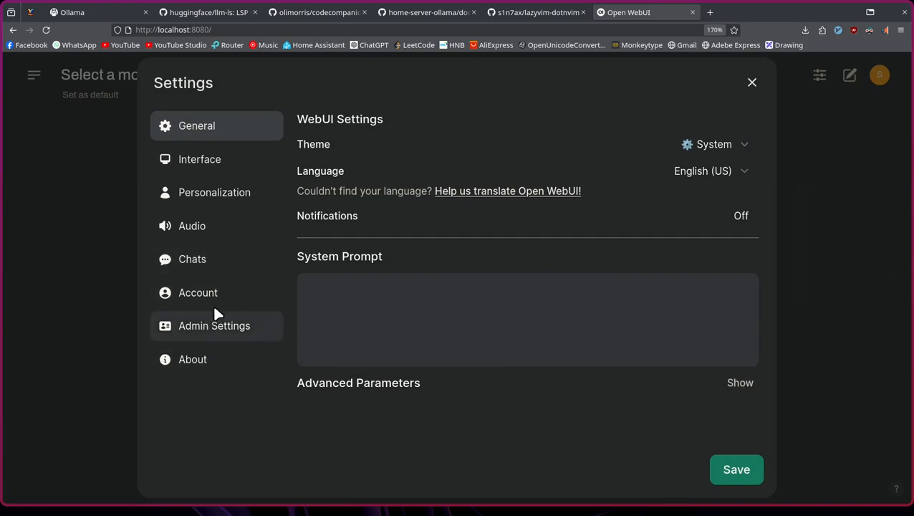
left_click(198, 292)
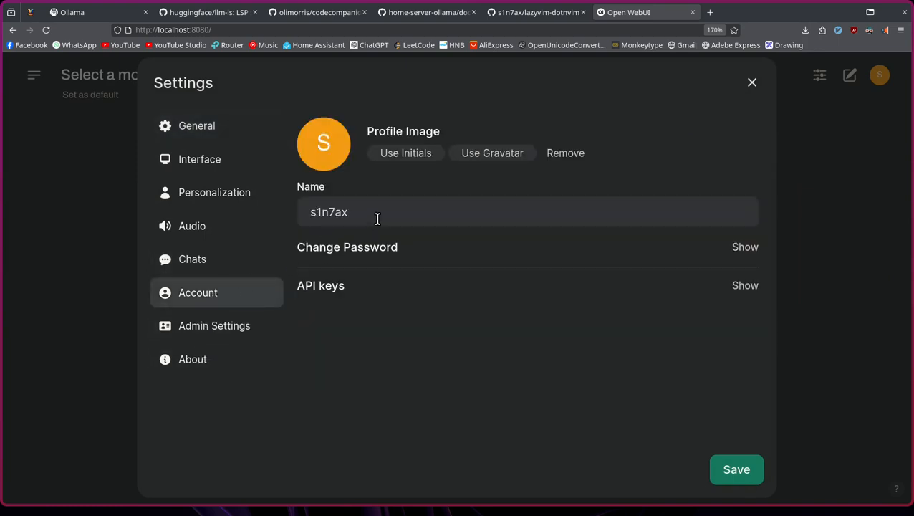
mouse_move(361, 280)
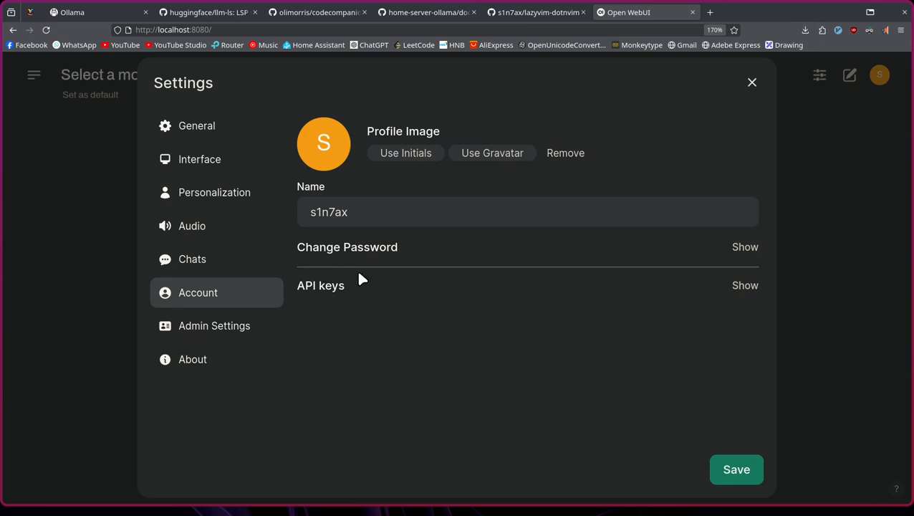
left_click(215, 192)
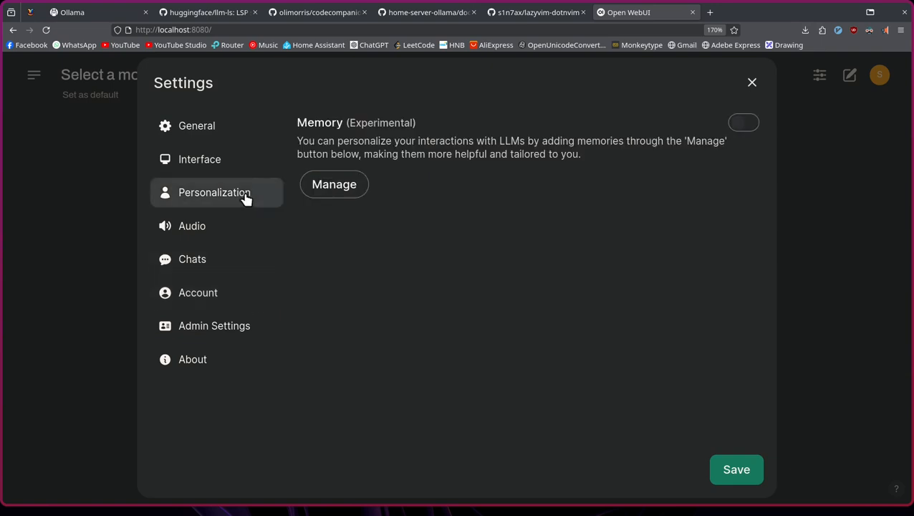
left_click(196, 126)
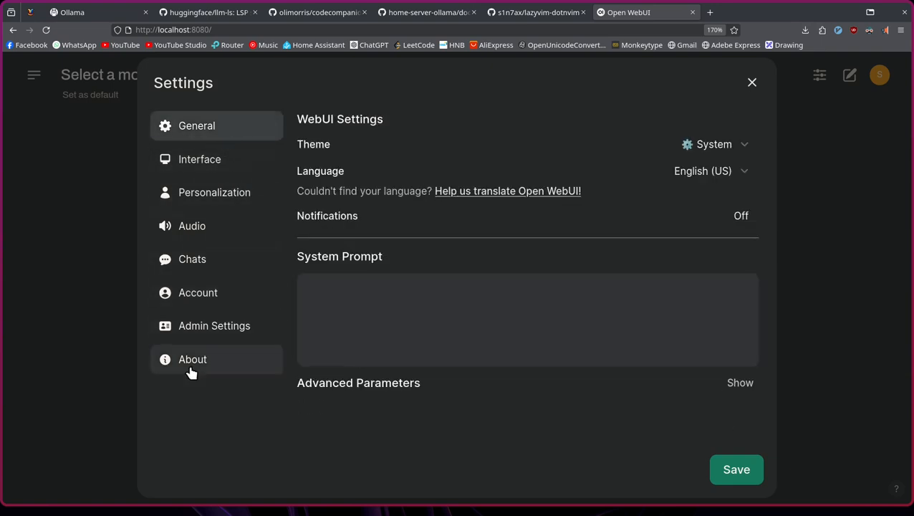
left_click(192, 358)
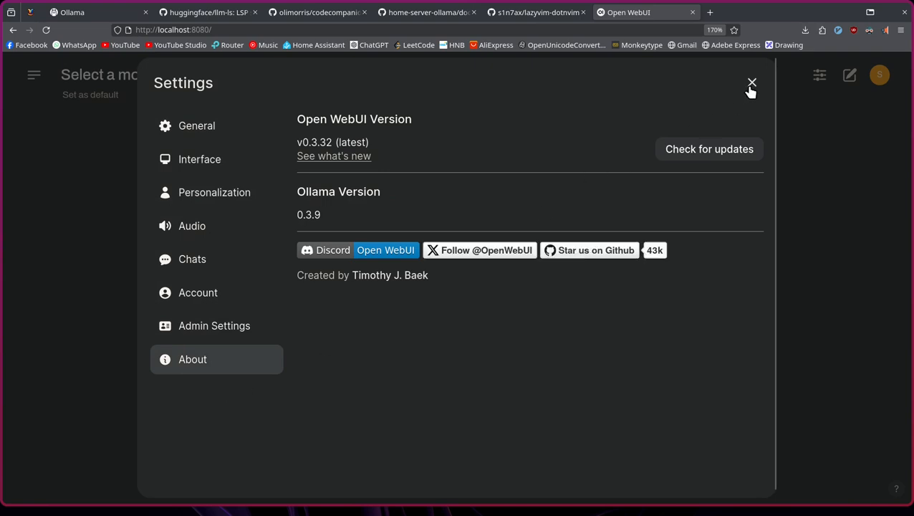
left_click(751, 83)
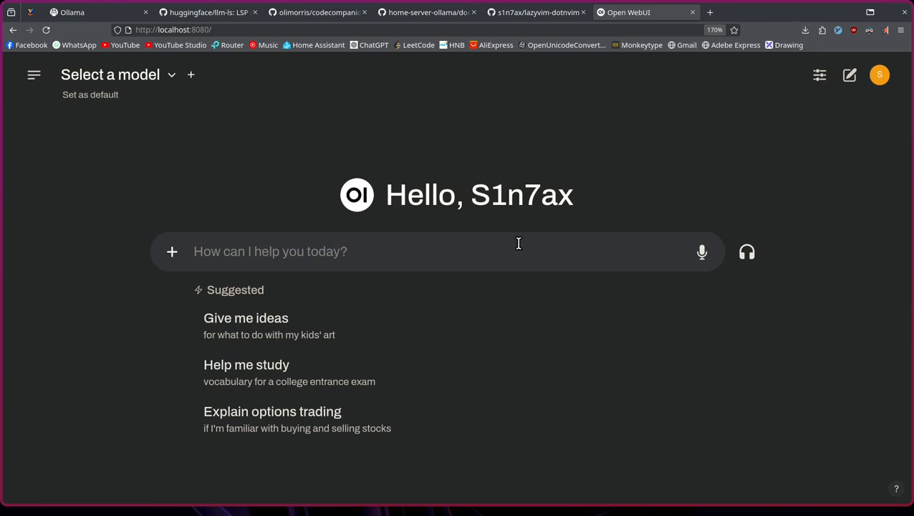
mouse_move(416, 206)
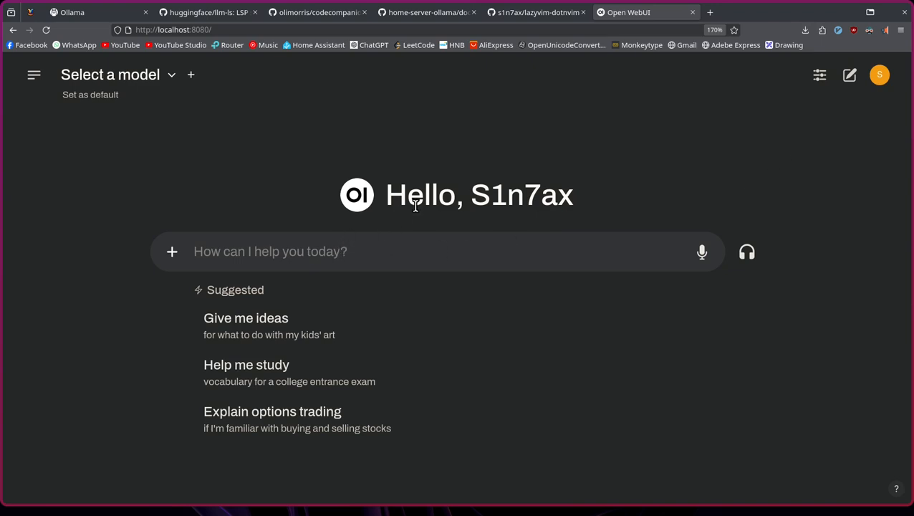
left_click(269, 252)
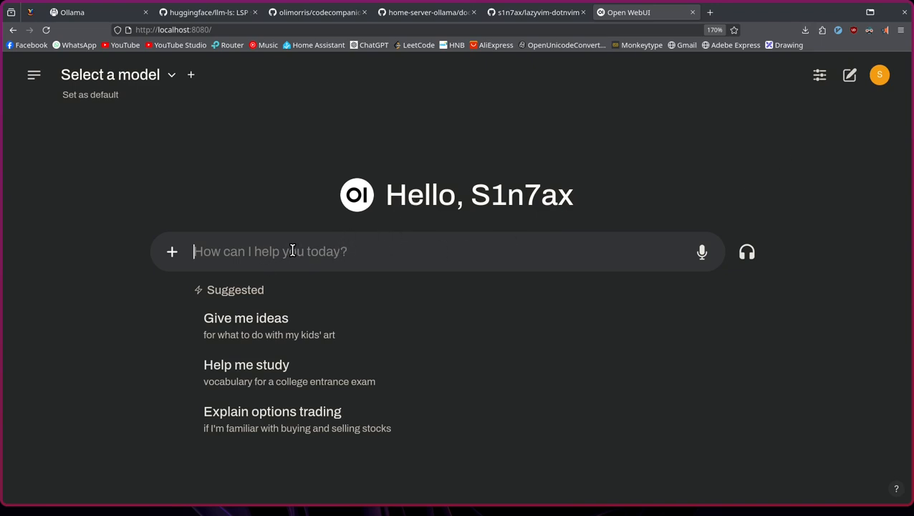
mouse_move(141, 79)
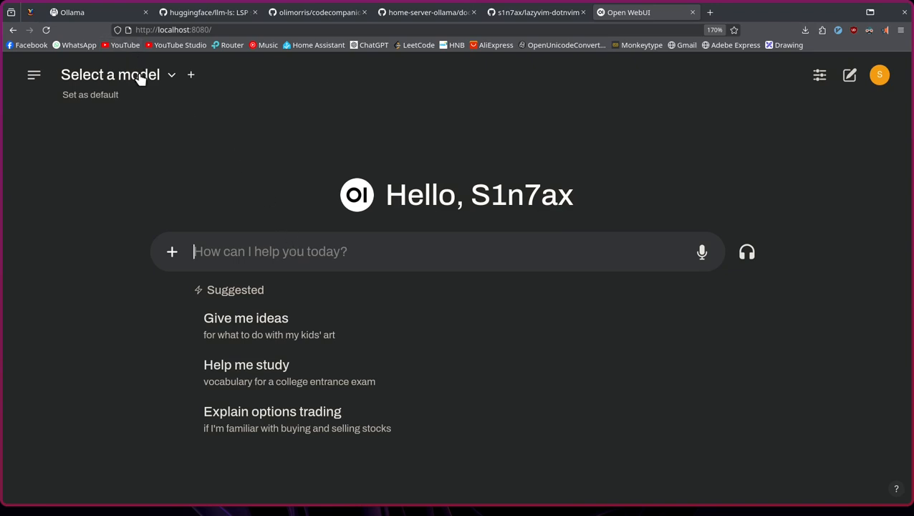
left_click(109, 75)
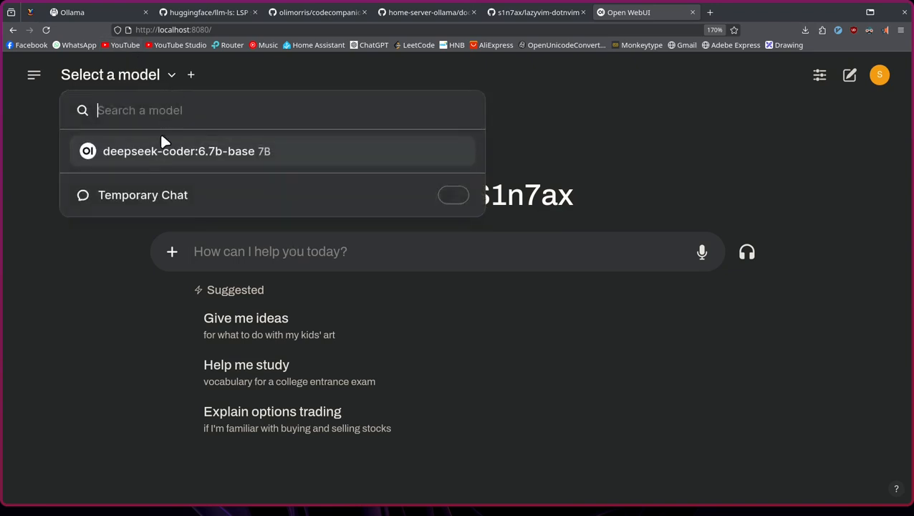
mouse_move(613, 149)
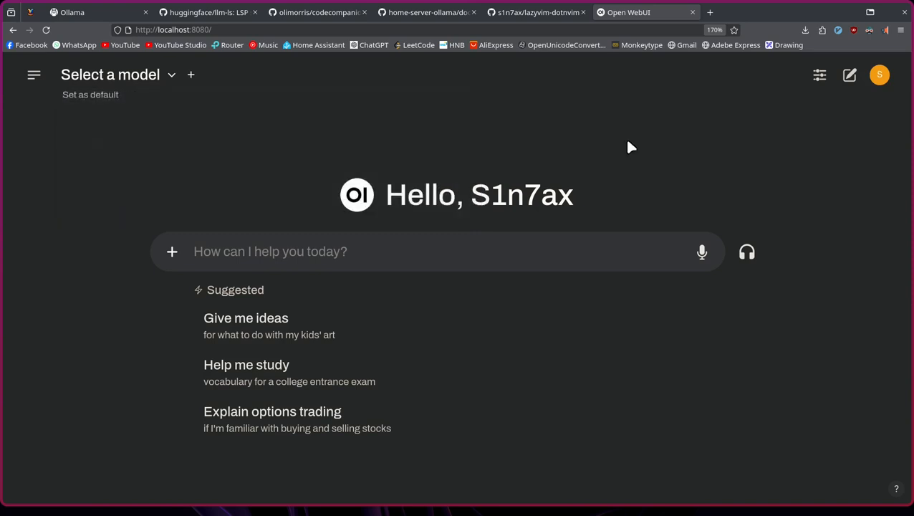
mouse_move(301, 87)
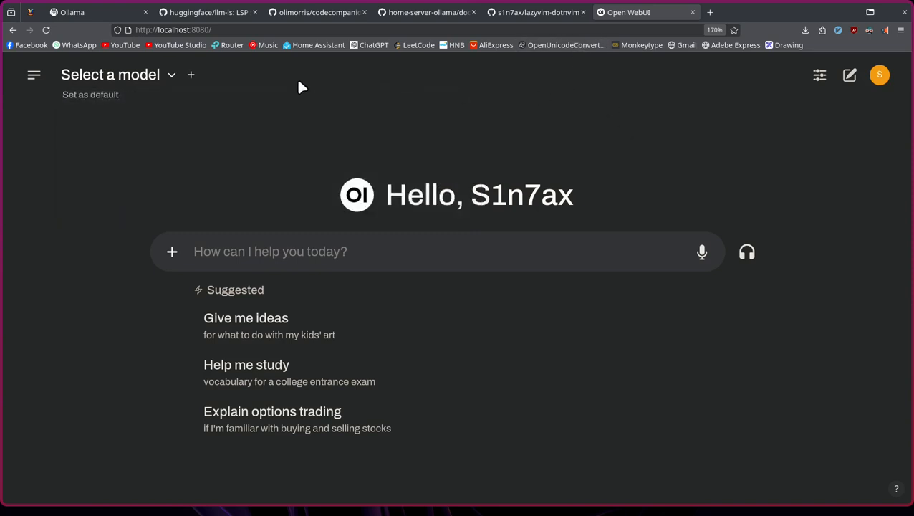
left_click(78, 11)
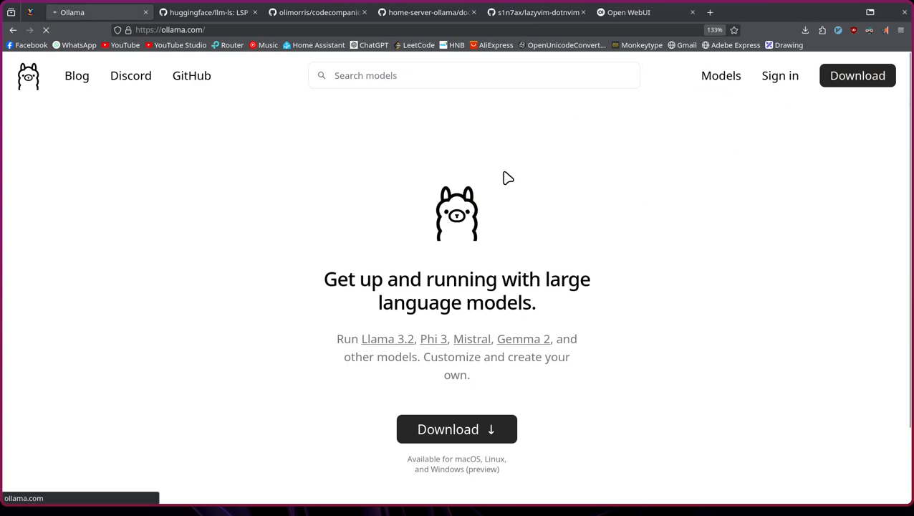
Step: Filter the Ollama model library by 'de', open deepseek-coder and choose its 6.7b size tag
left_click(721, 75)
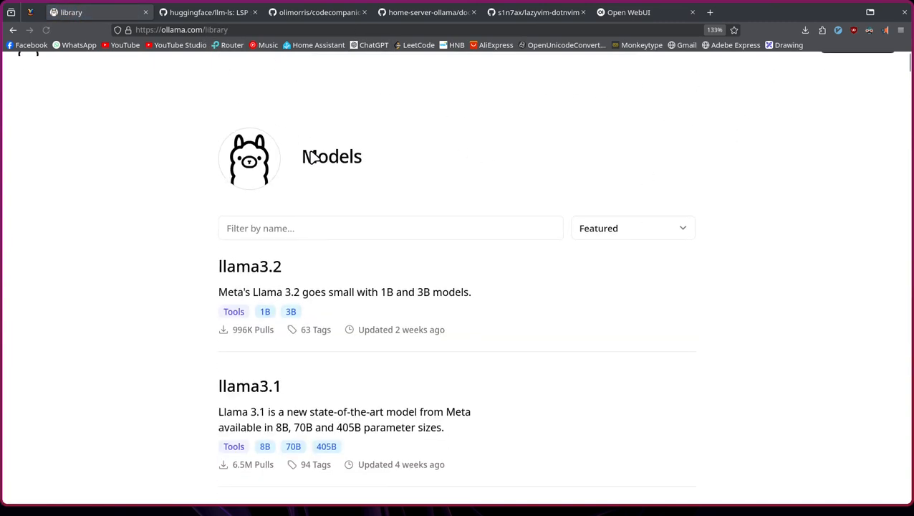
scroll("down", 3)
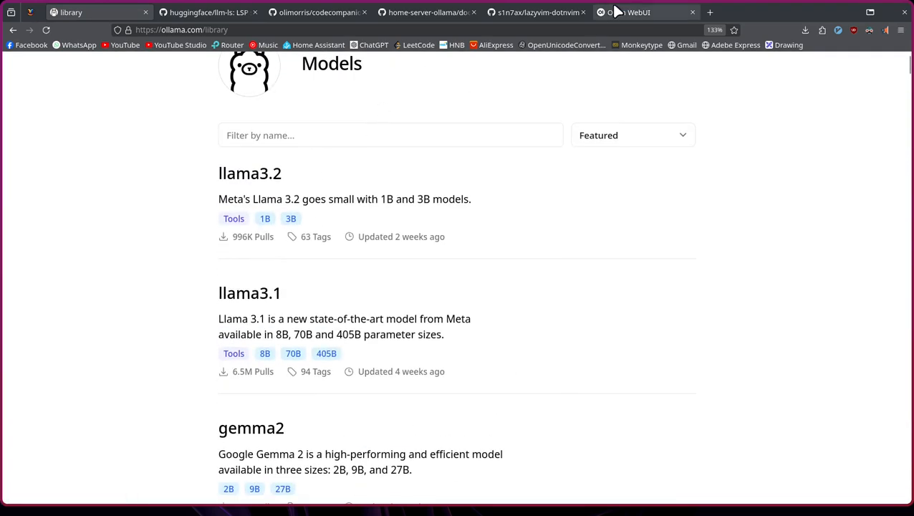
type("deepseek")
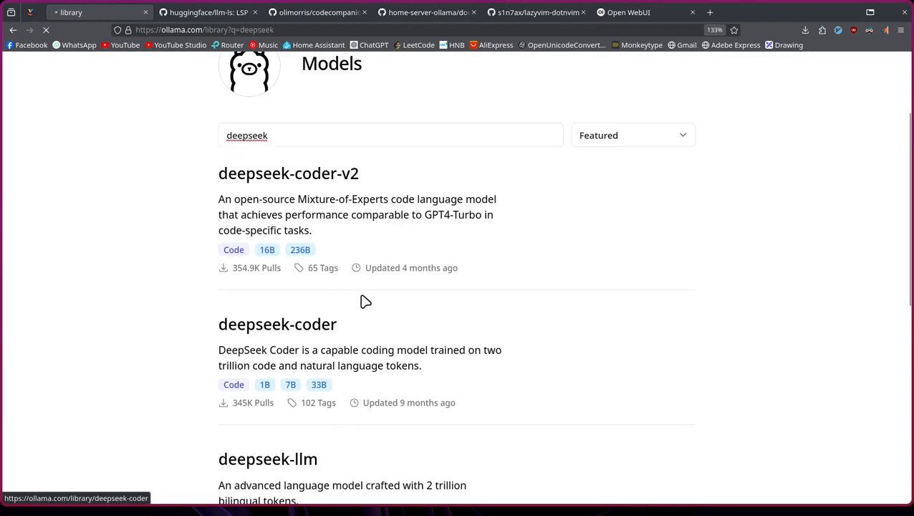
left_click(278, 324)
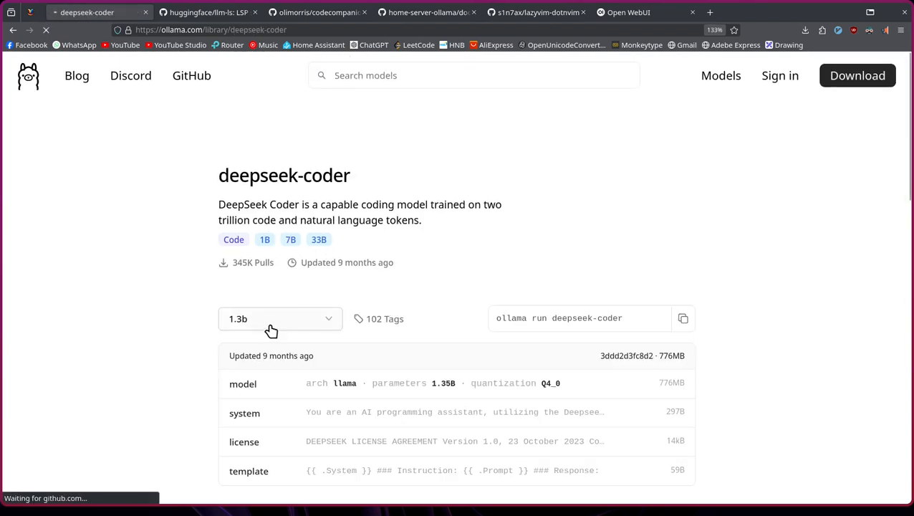
left_click(280, 318)
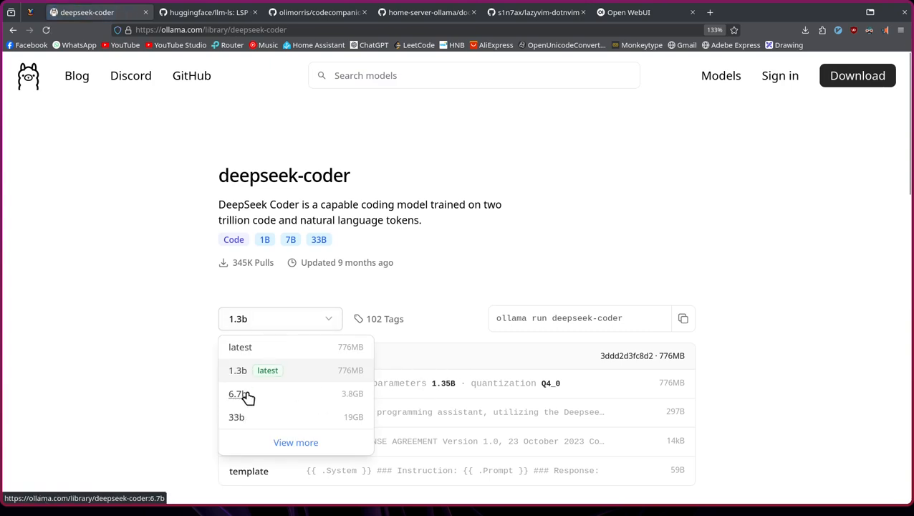
left_click(238, 393)
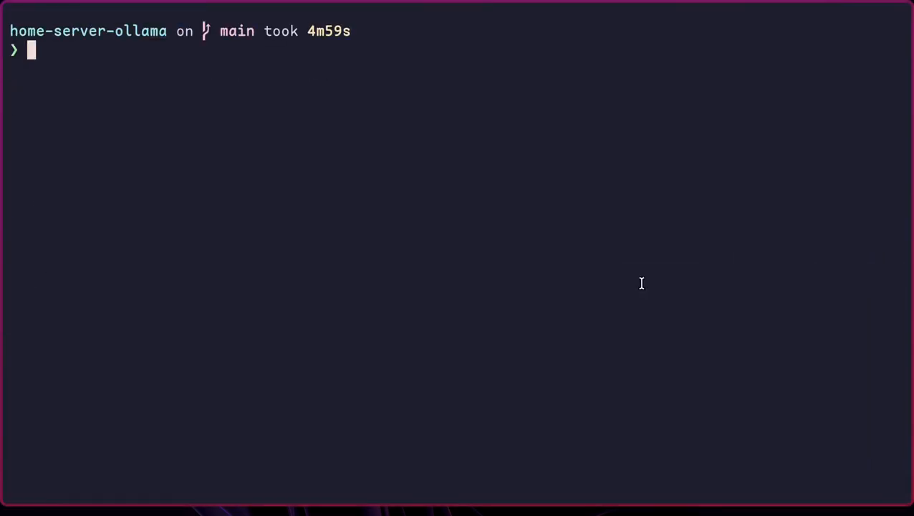
Step: Enter the ollama container with docker compose exec and list installed models with ollama ls
type("docker compose exec ollama bash")
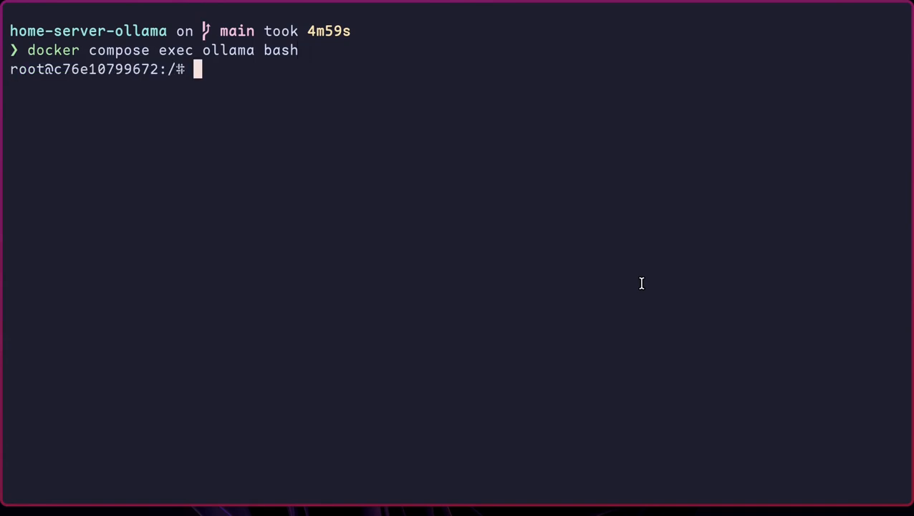
type("olla")
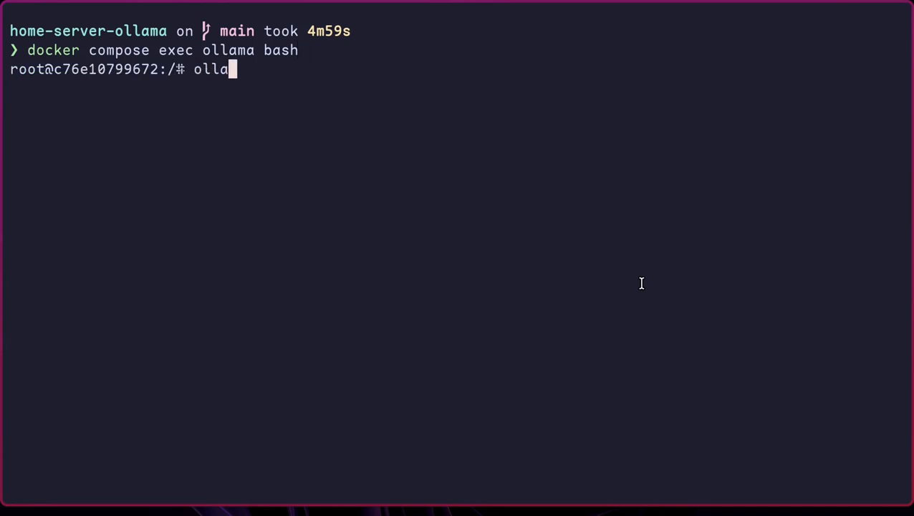
type("ma ls")
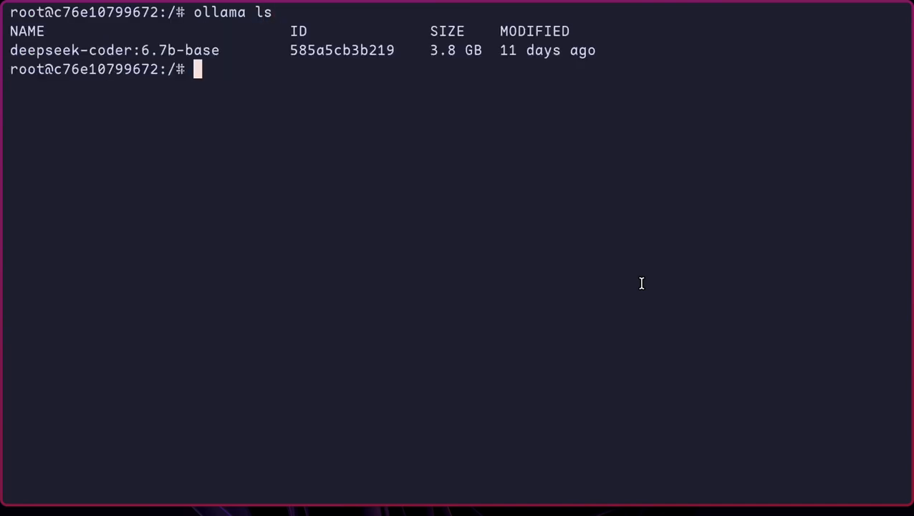
mouse_move(101, 49)
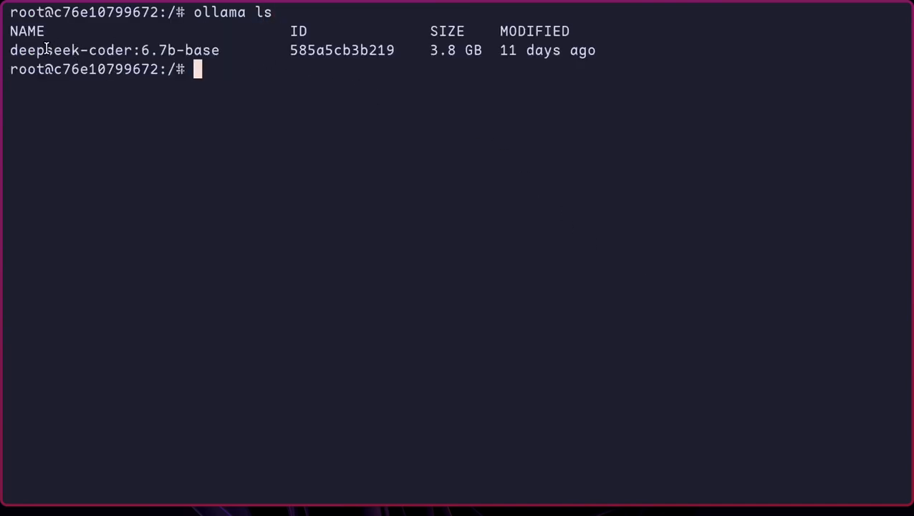
mouse_move(307, 110)
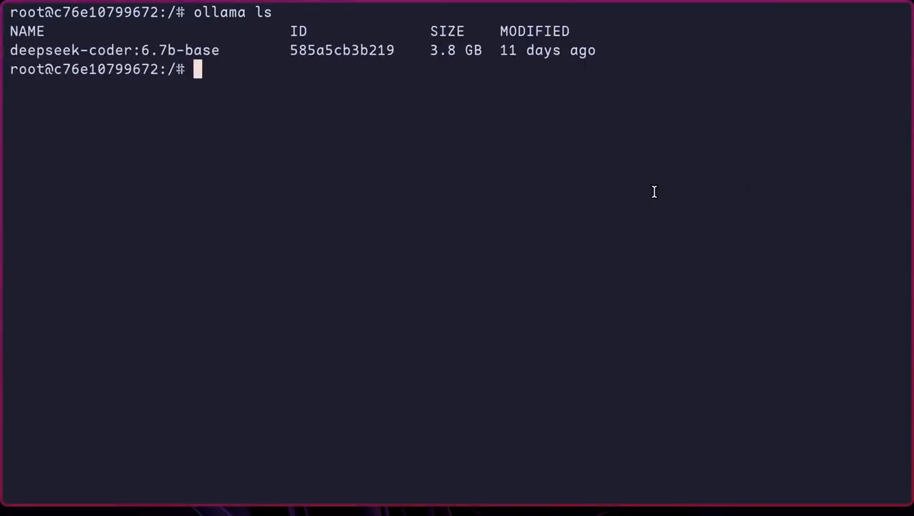
Step: Start ollama run deepseek-coder:6.7b, cancel the redundant download and exit the container
type("ollama run deepseek-coder:6.7b")
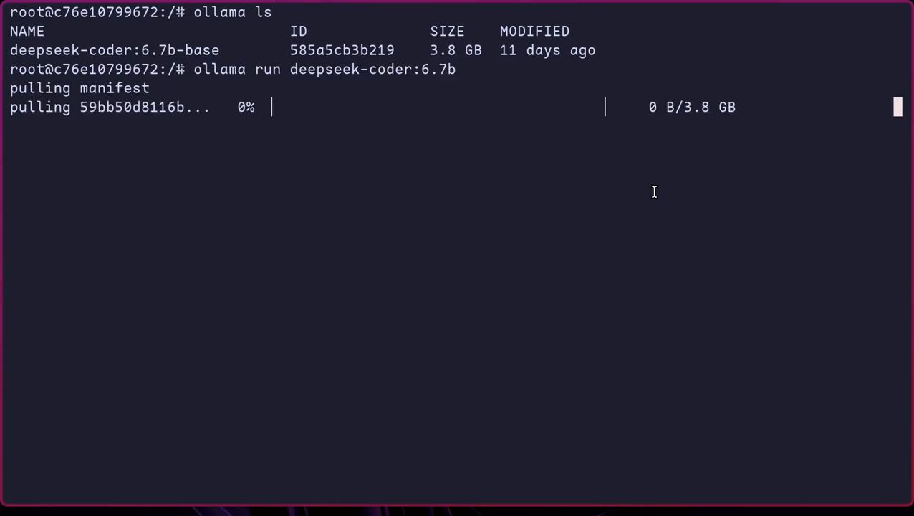
key("ctrl+c")
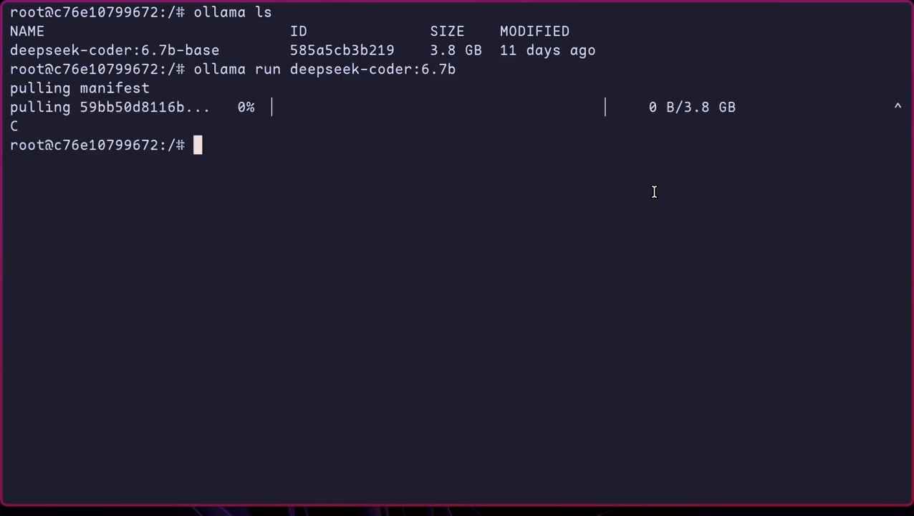
type("exit")
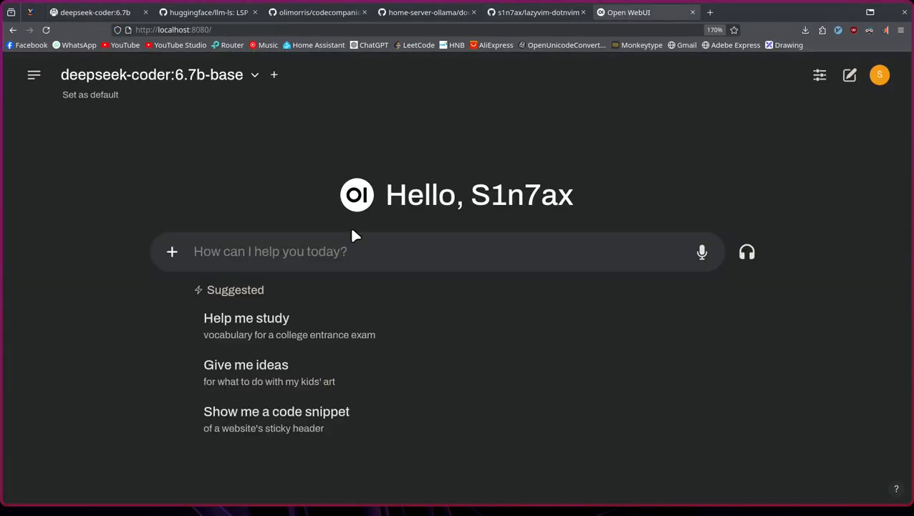
Step: Send the prompt 'hello world in javascript' to deepseek-coder:6.7b-base and get a sayHello function
type("hello world")
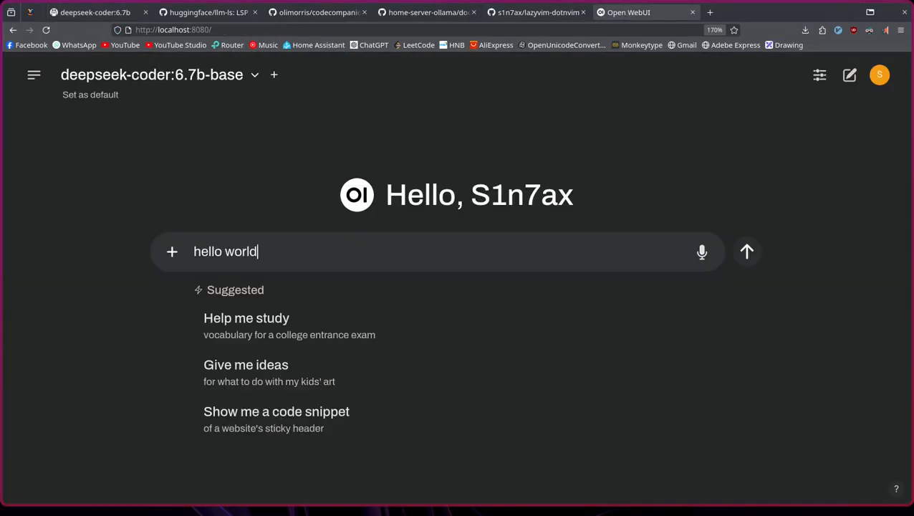
type("in javascrip")
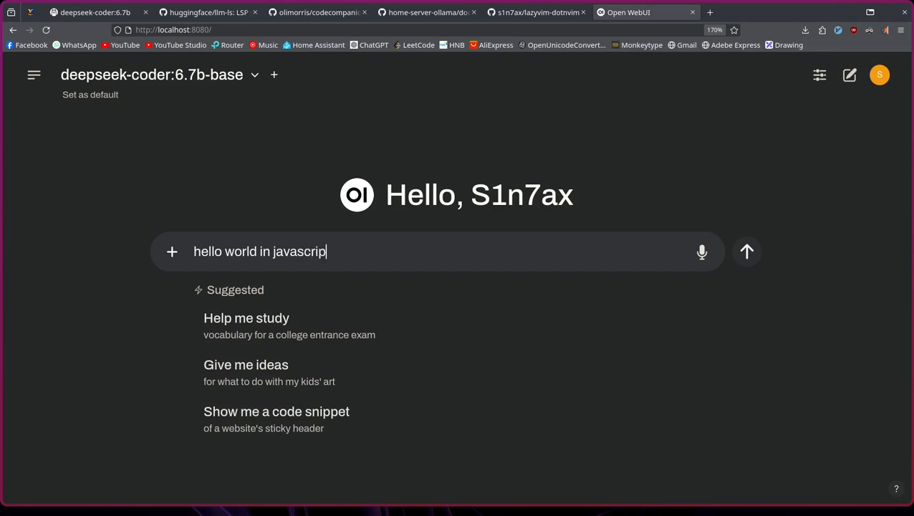
left_click(747, 252)
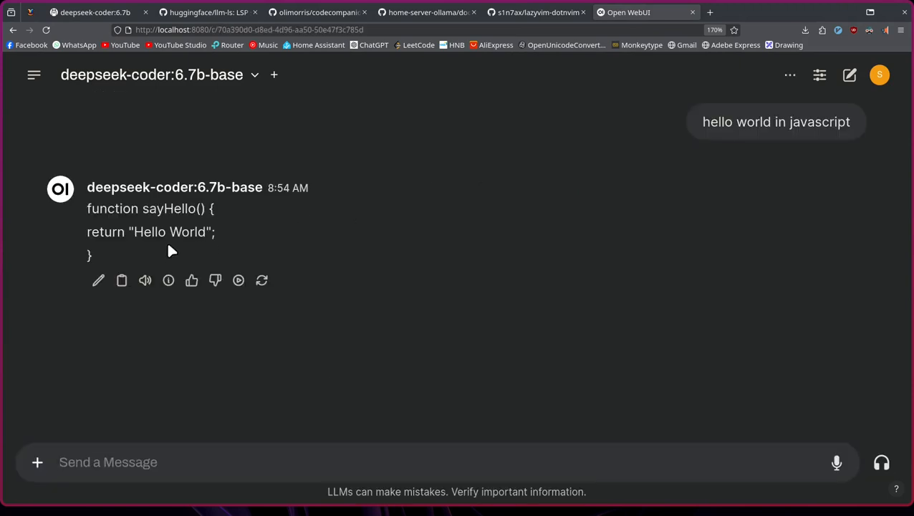
mouse_move(231, 261)
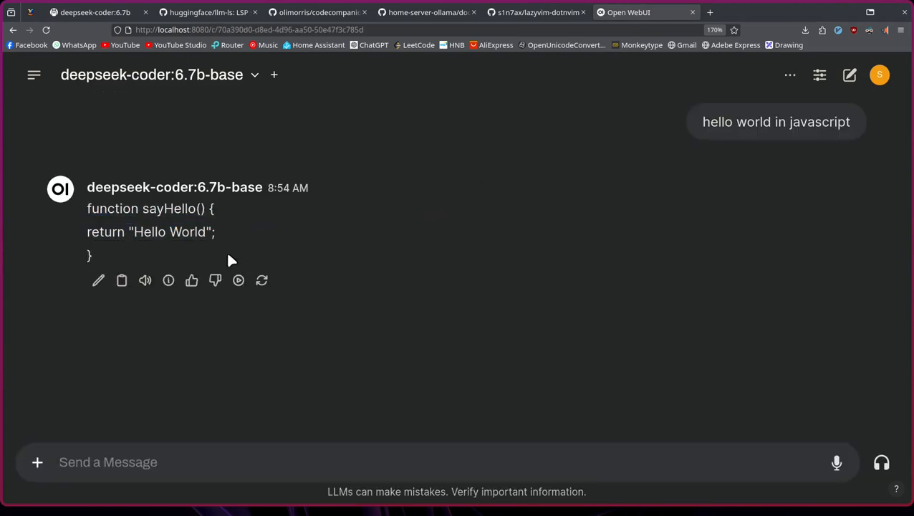
mouse_move(439, 246)
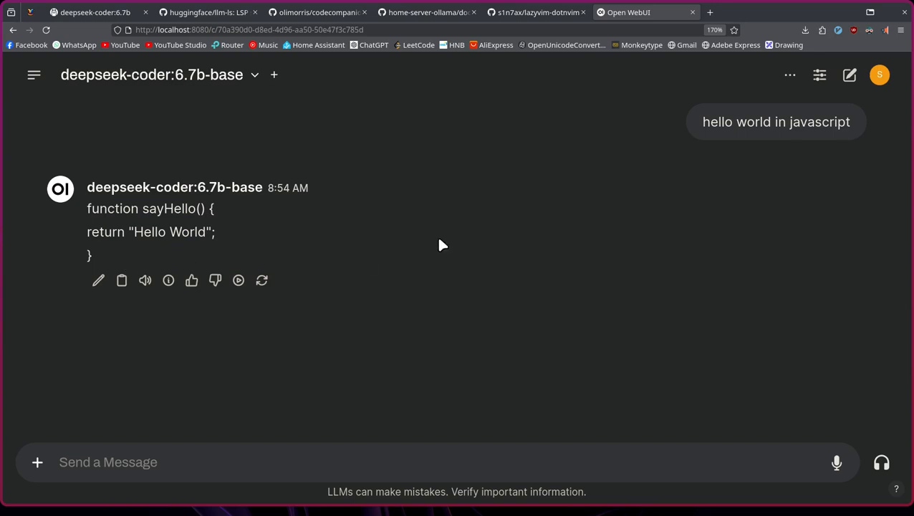
mouse_move(203, 7)
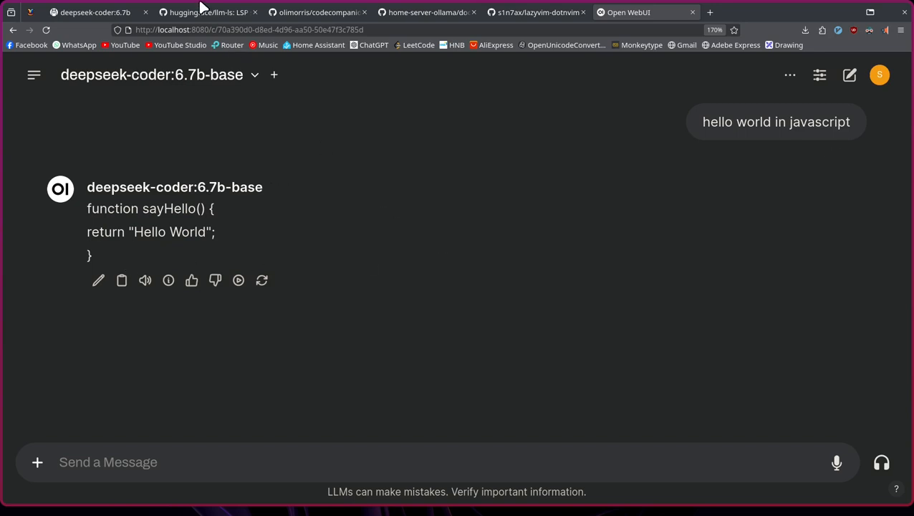
mouse_move(208, 11)
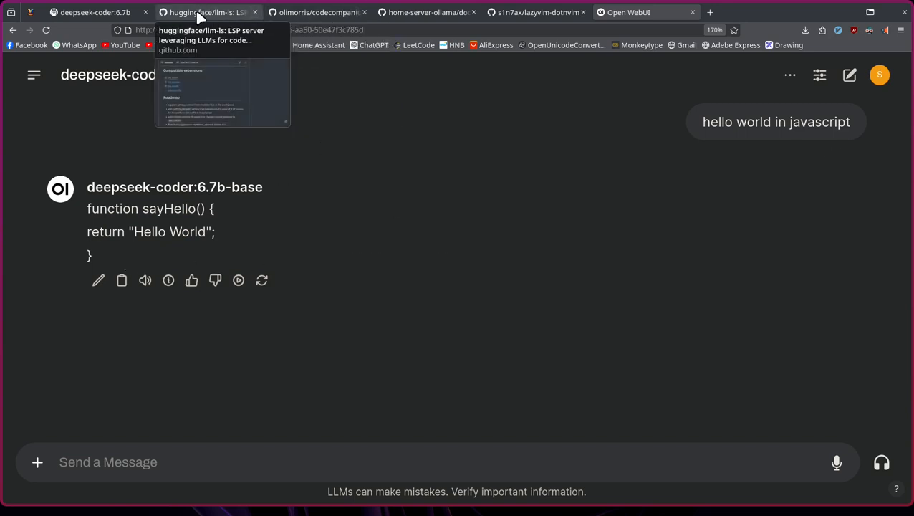
left_click(208, 12)
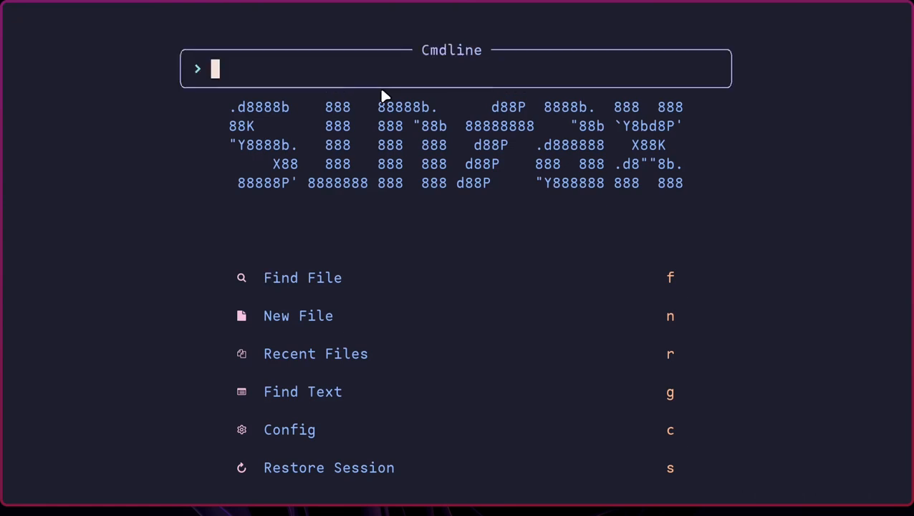
Step: Install llm-ls through :Mason, quit Neovim and relaunch nvim
type("Mason")
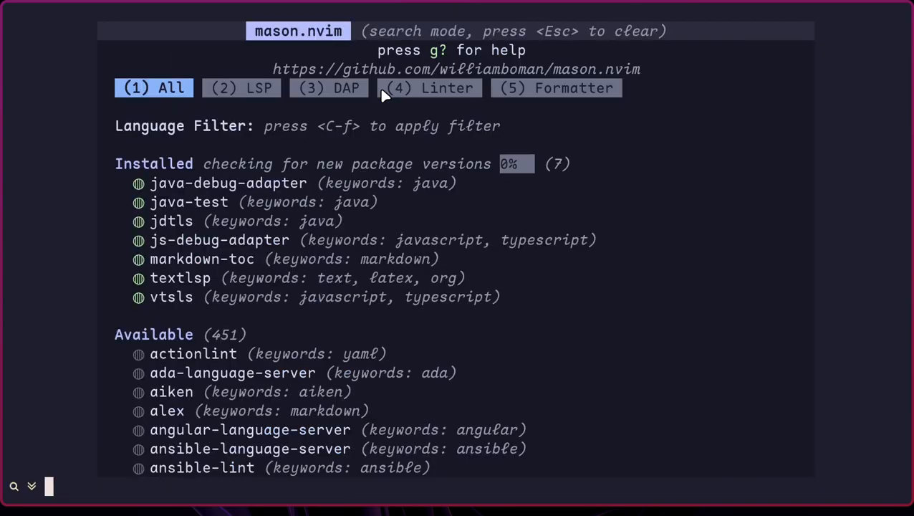
type("llm-")
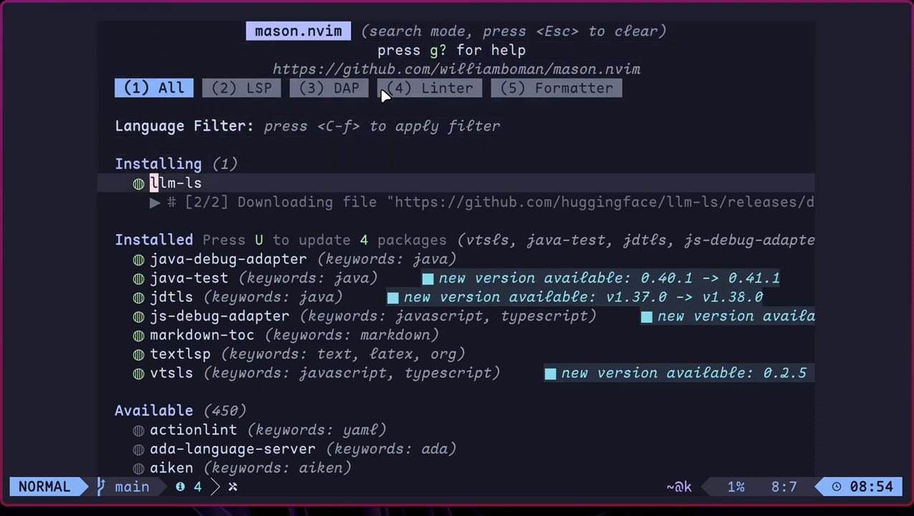
key("q")
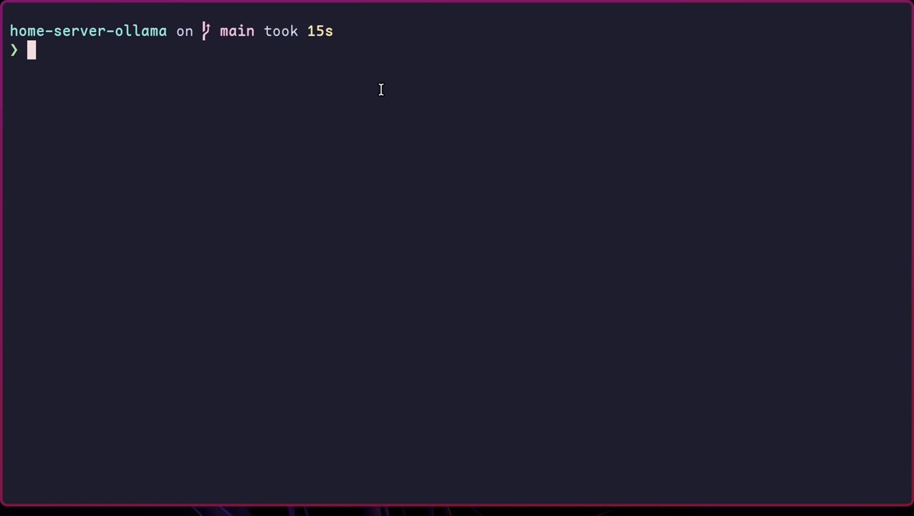
type("llm-ls")
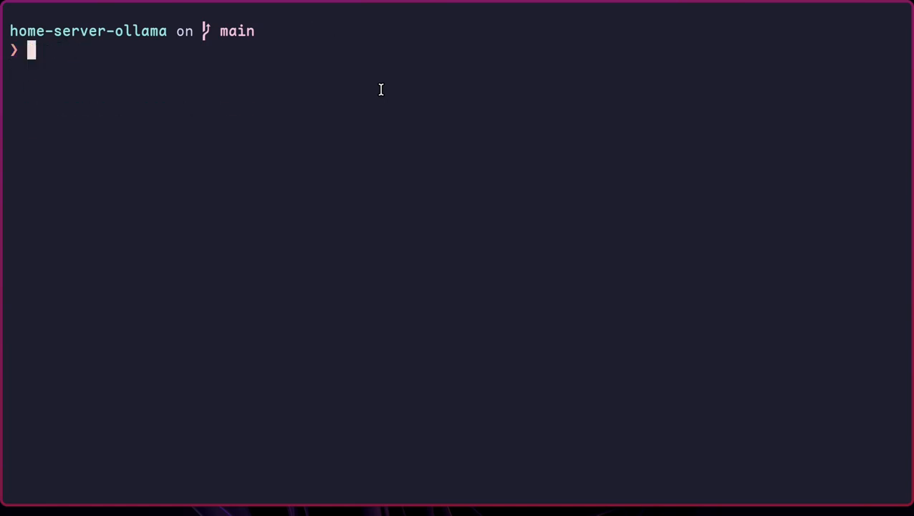
type("nvim")
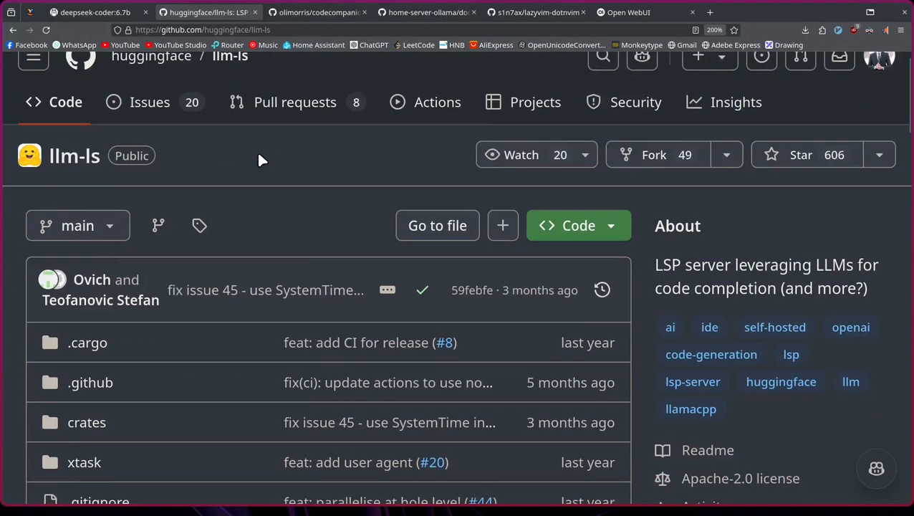
Step: Skim the llm-ls README and switch to the lazyvim-dotnvim config repository
scroll("down", 3)
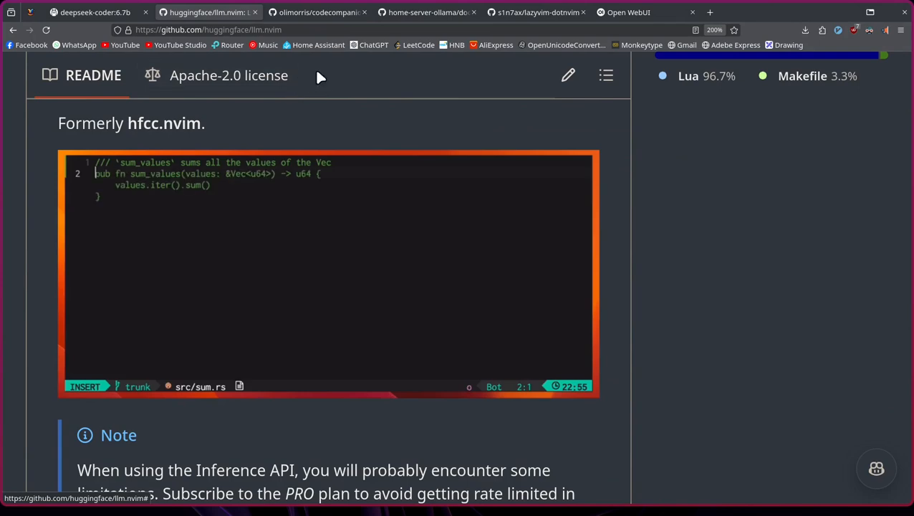
left_click(533, 12)
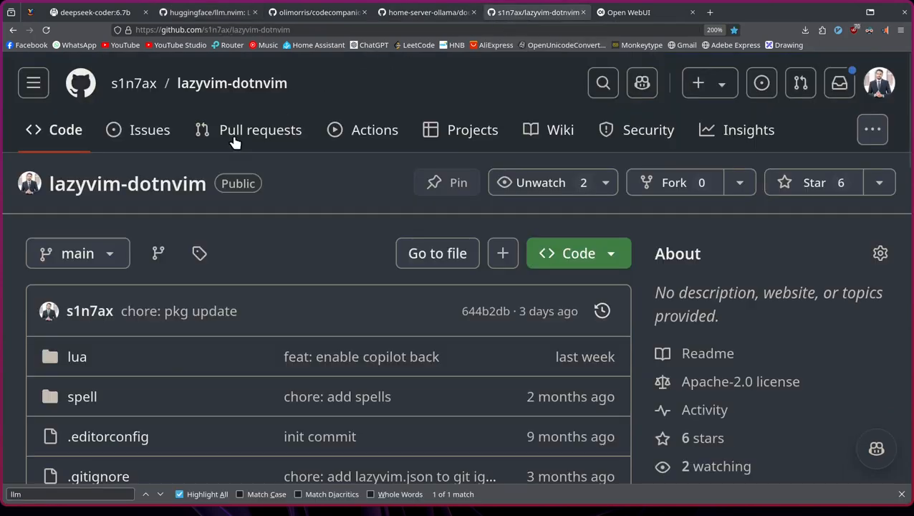
scroll("down", 3)
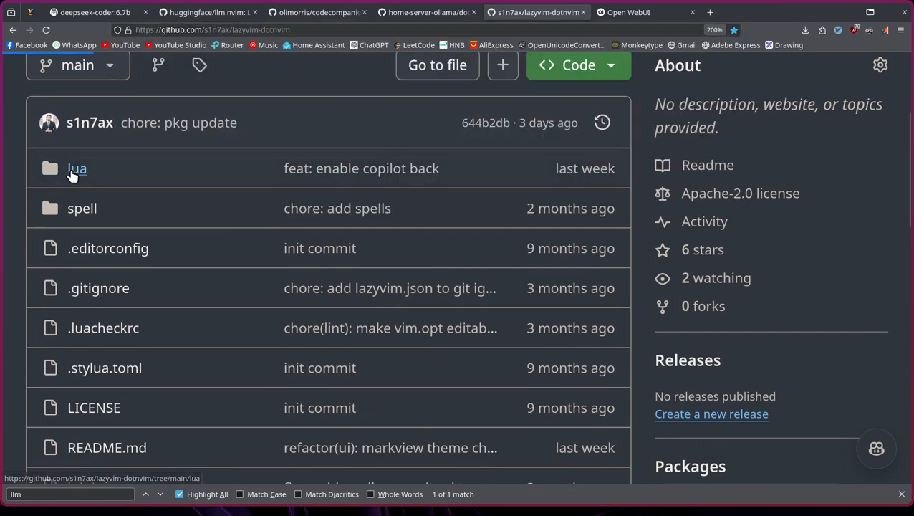
Step: Navigate lua > plugins > llm and open the llm plugin's init.lua
left_click(76, 168)
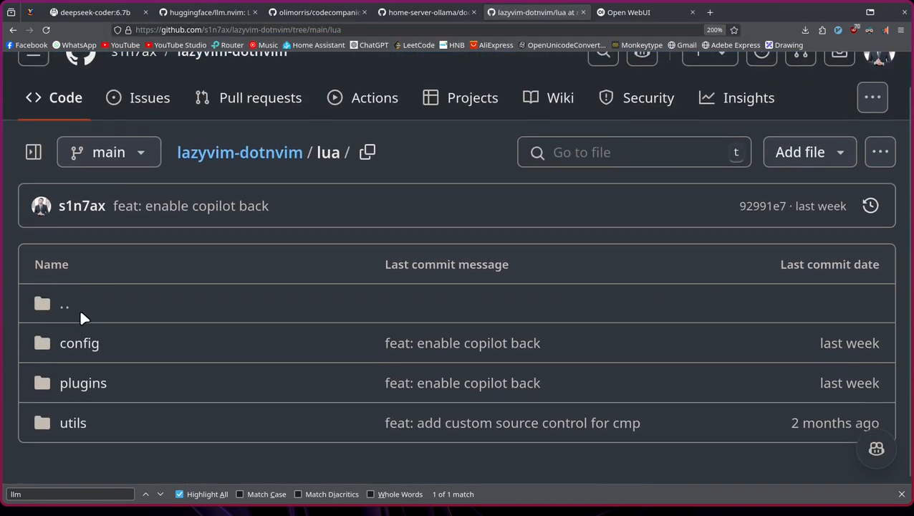
left_click(83, 382)
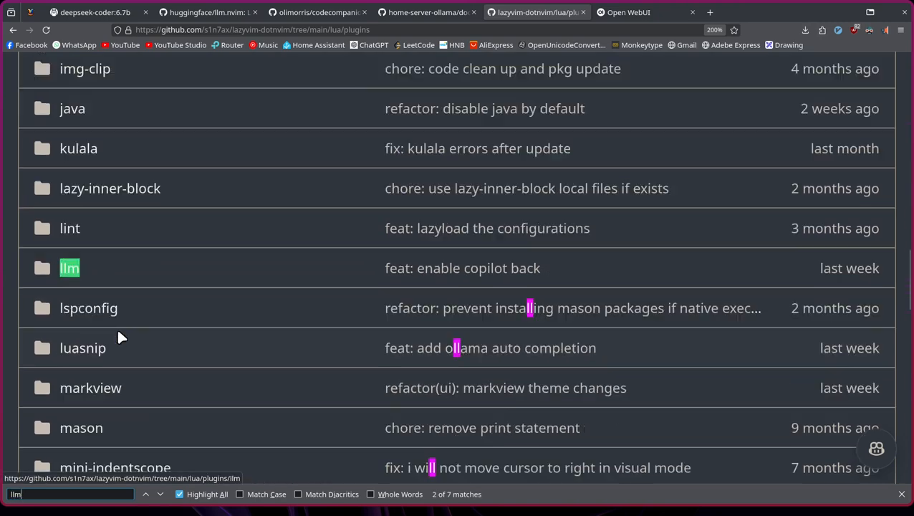
left_click(69, 268)
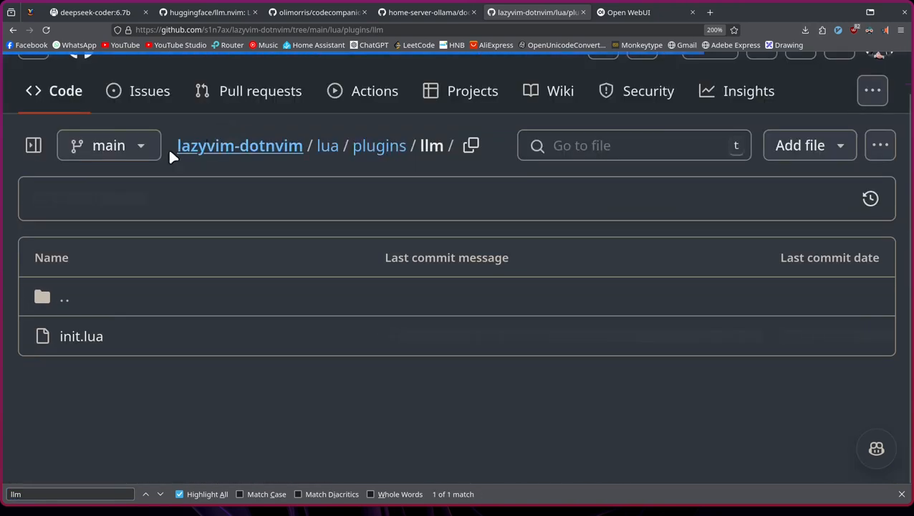
left_click(80, 335)
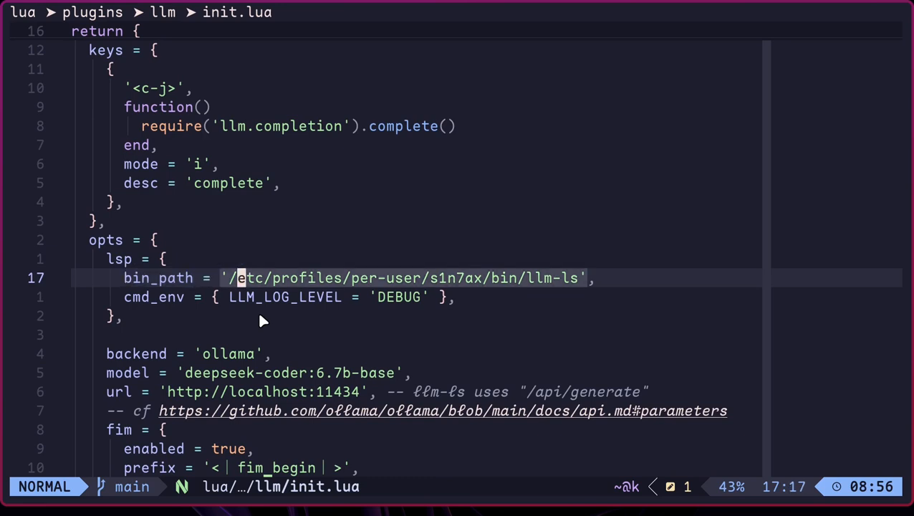
key("h")
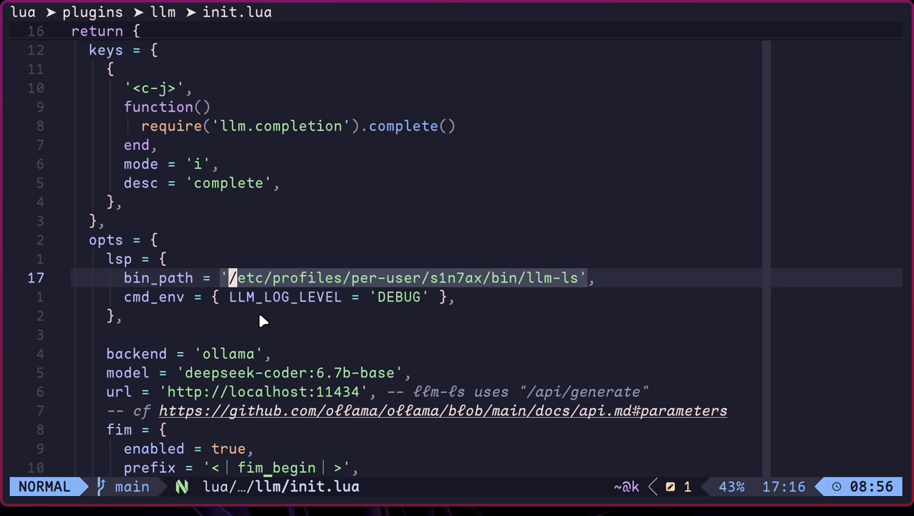
key("v")
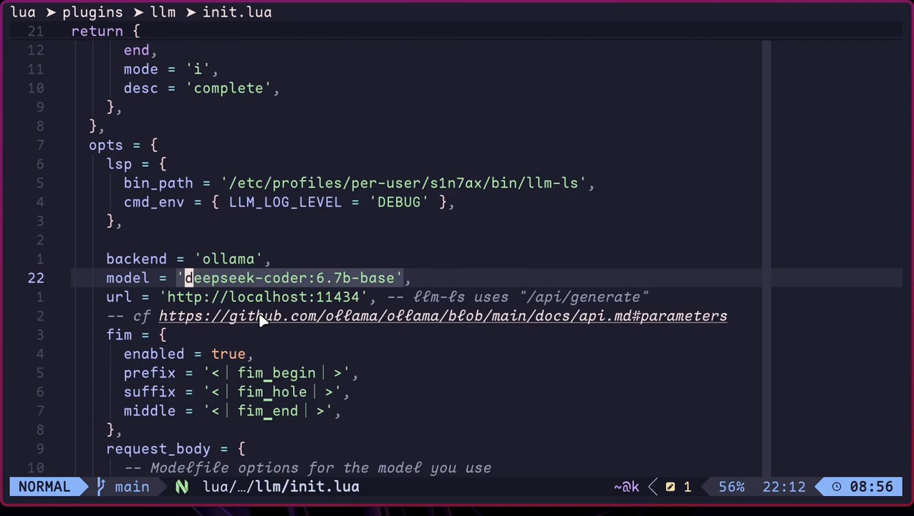
key("v")
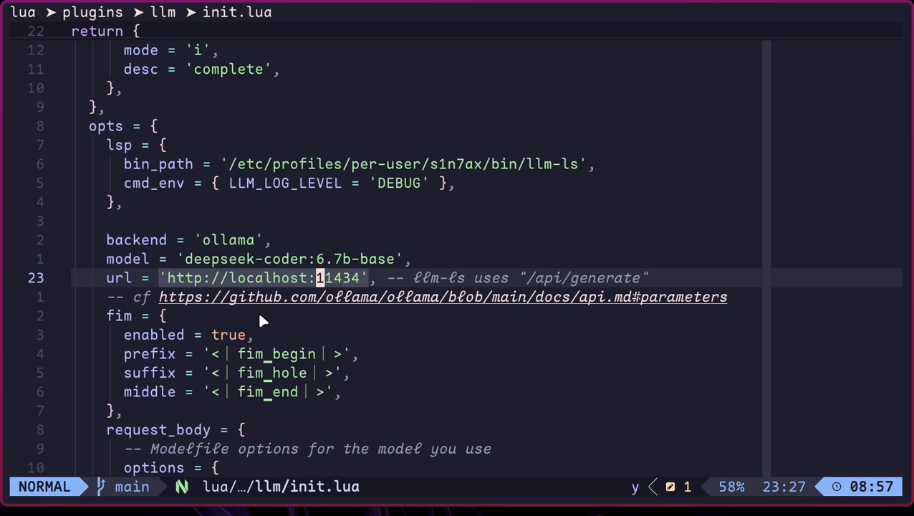
scroll("down", 3)
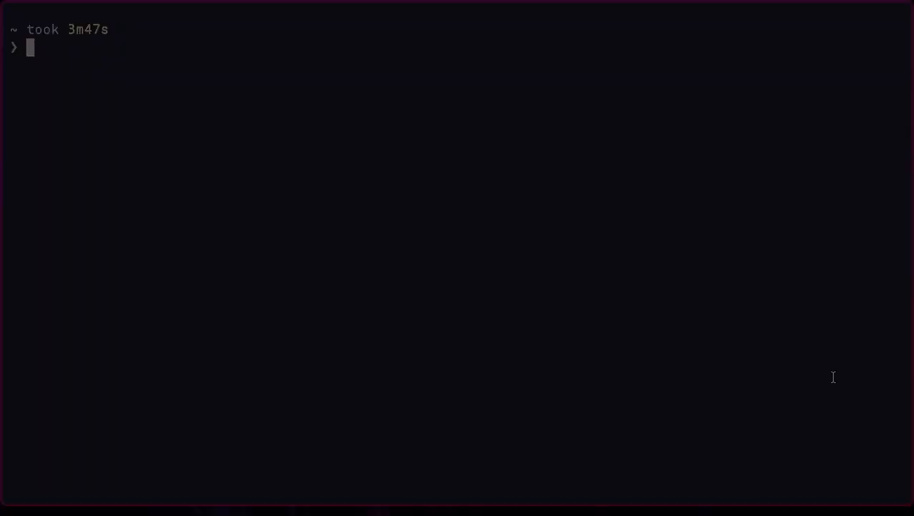
Step: Accept llm.nvim's is_odd filter completion under an 'odd number' comment and run it with :luafile
type("nn")
type("-- filter the array")
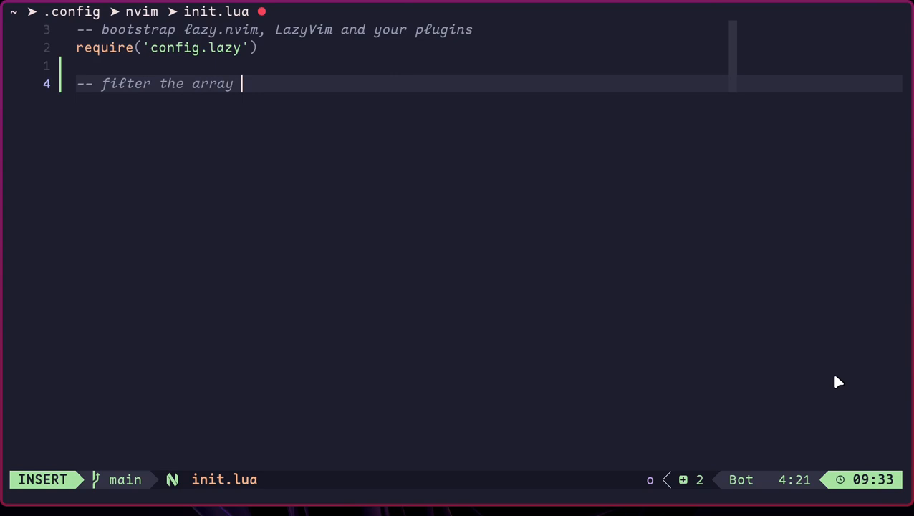
type("of numbers by")
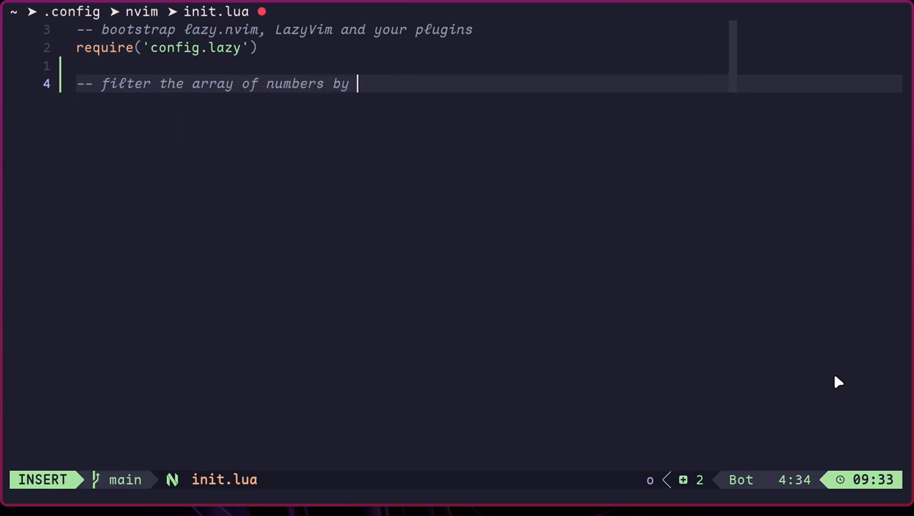
type("odd number filter")
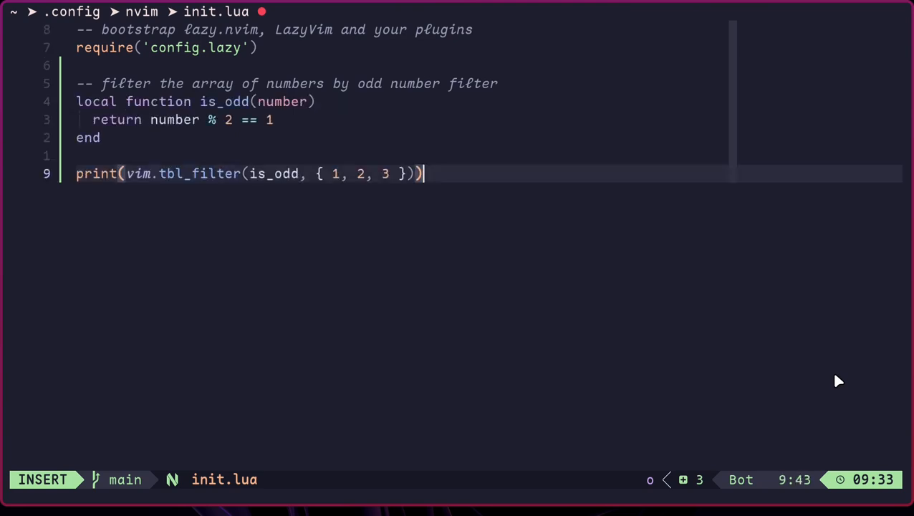
key("Escape")
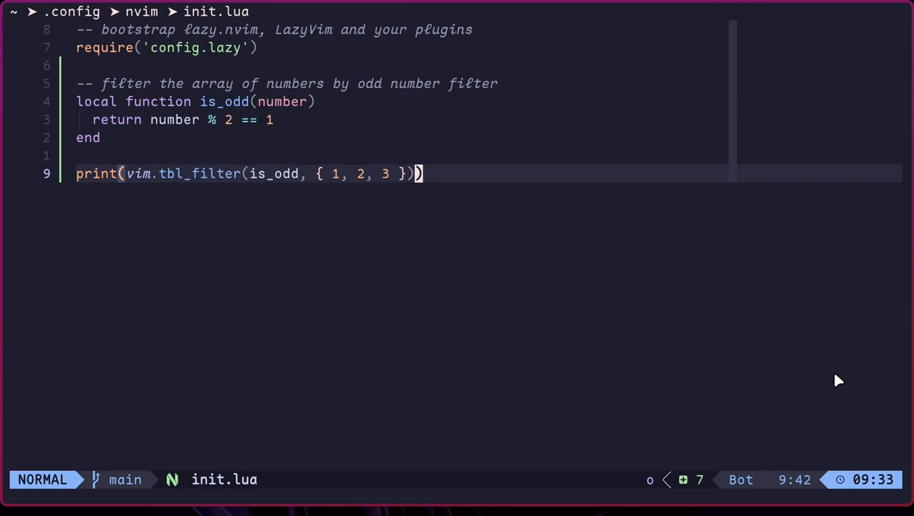
type(":luafile")
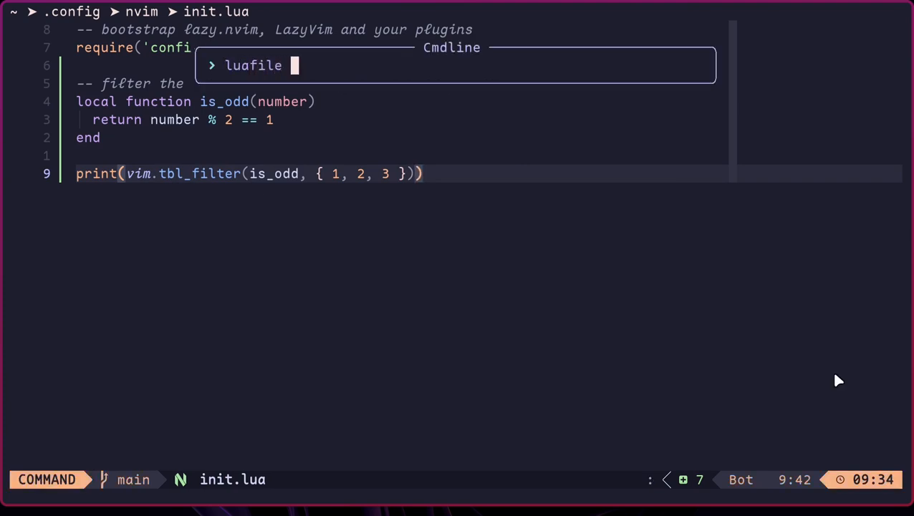
key("Return")
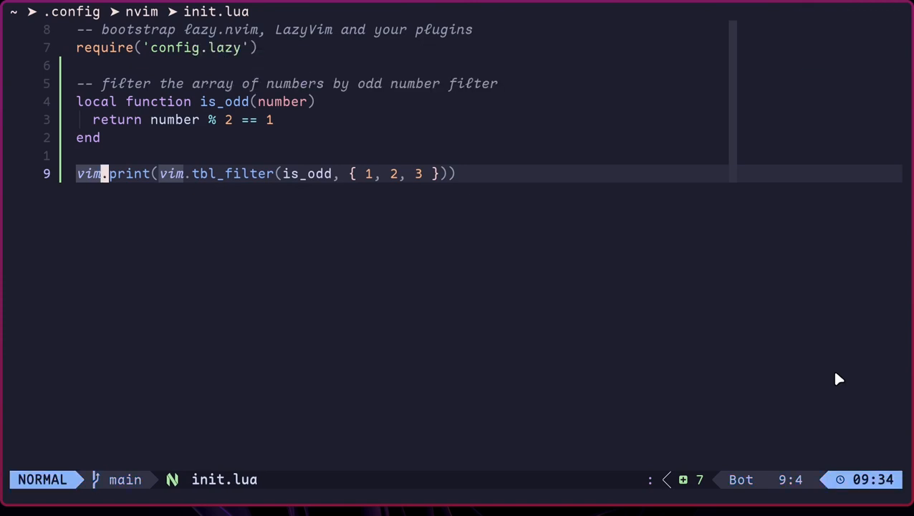
Step: Extend the filtered number list with 4, 5, 6, 7 and 8
type(",4")
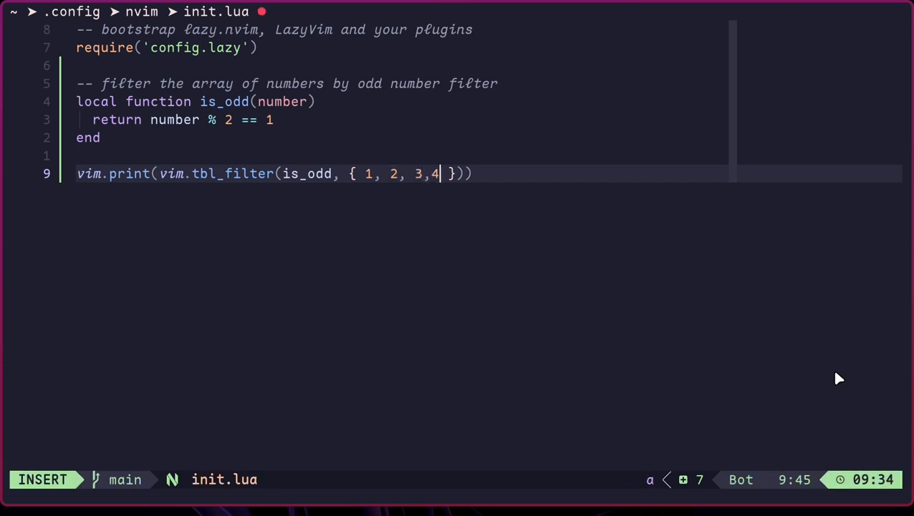
type(",5 ,6")
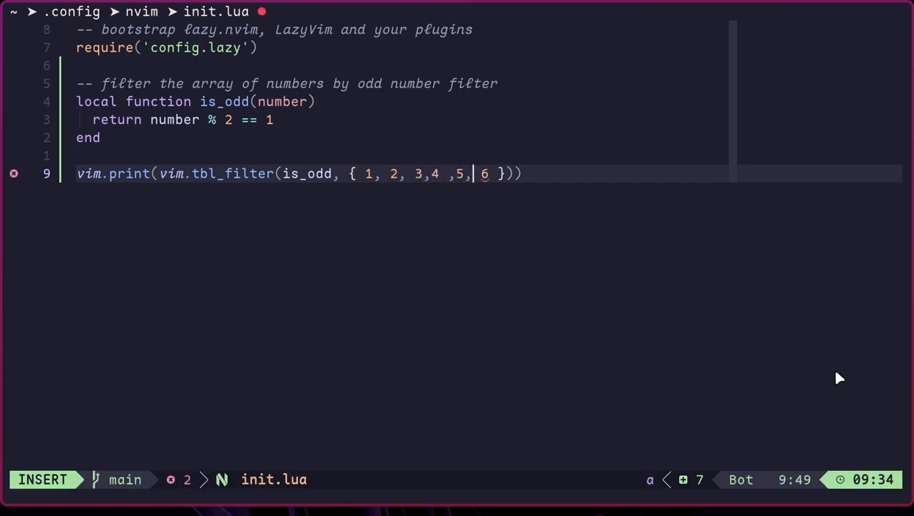
type("7, 8")
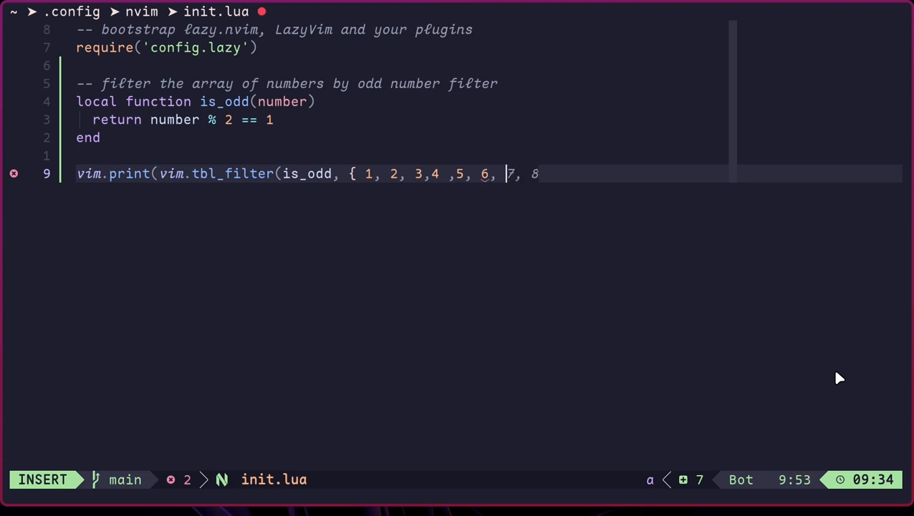